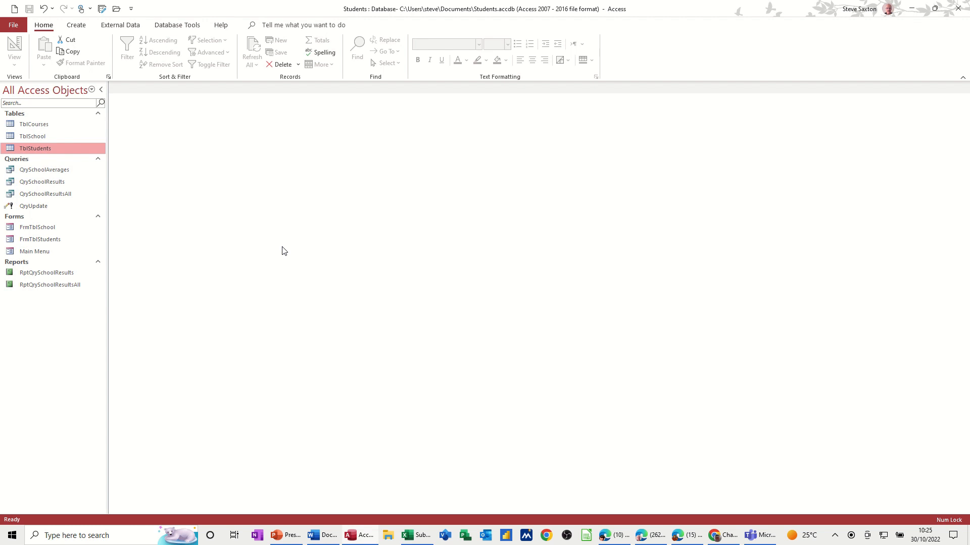
{"action": "mouse_move", "coordinate": [147, 327]}
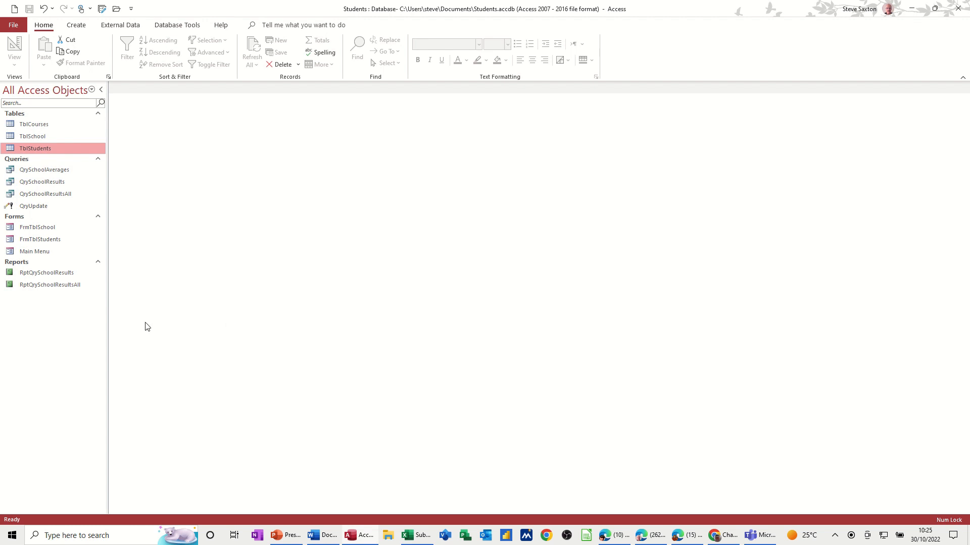
Start a new blank query design and open TblStudents to view its 11 records.
{"action": "left_click", "coordinate": [75, 25]}
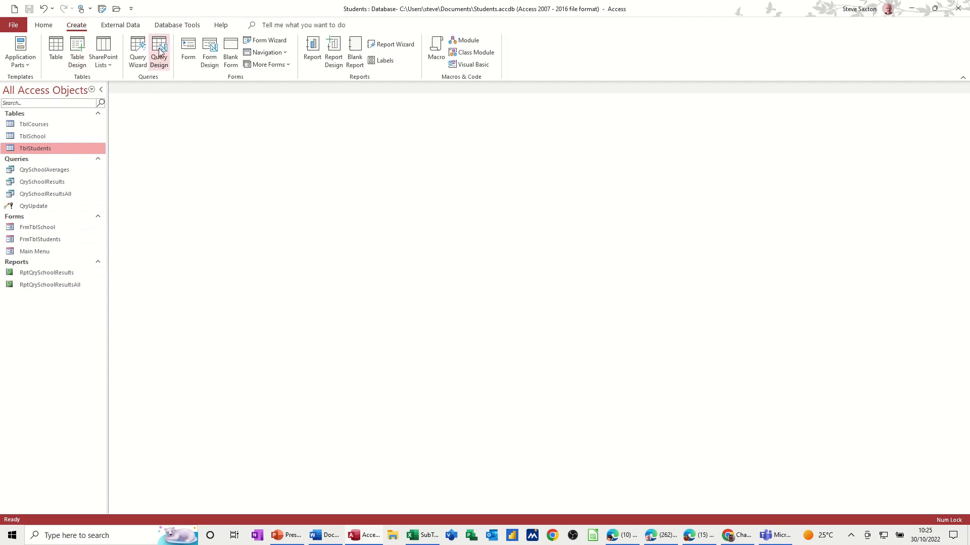
{"action": "left_click", "coordinate": [159, 51]}
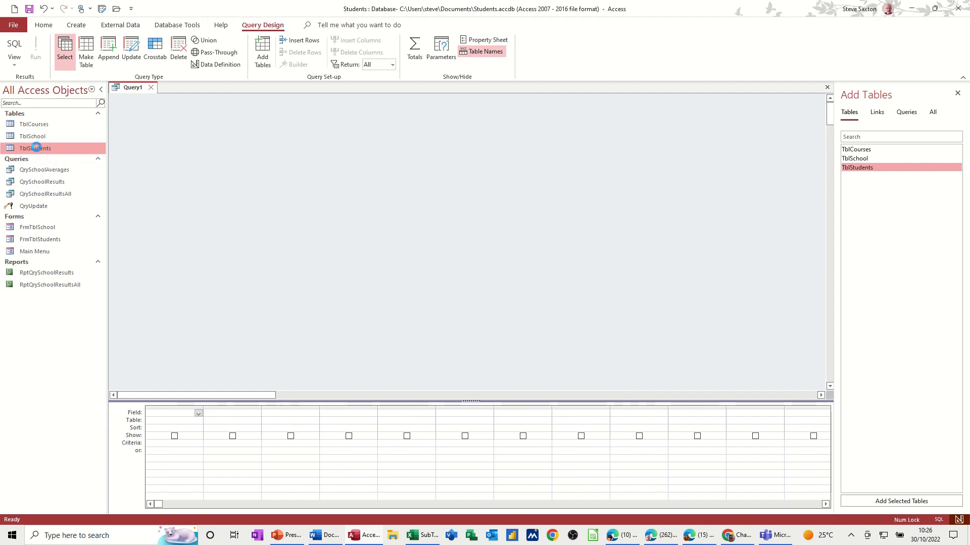
{"action": "double_click", "coordinate": [35, 148]}
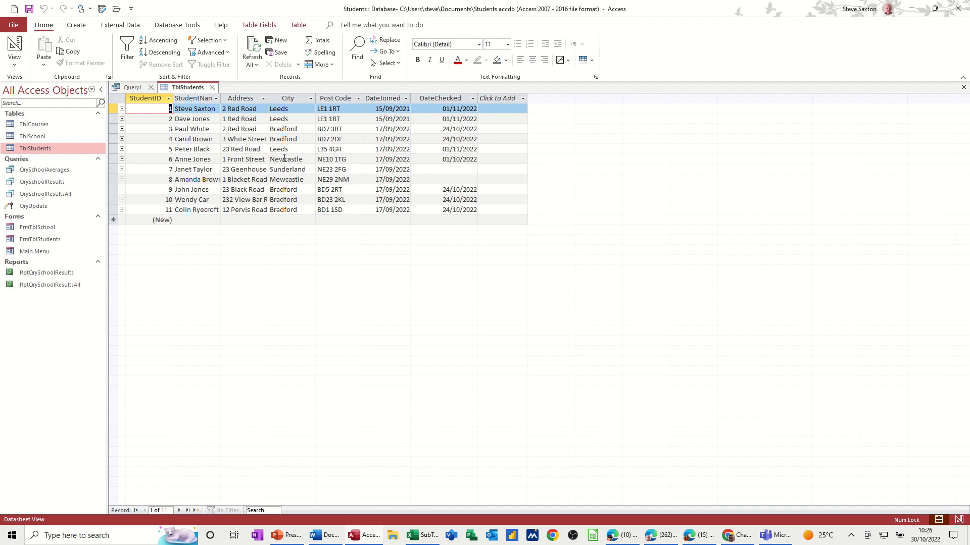
{"action": "mouse_move", "coordinate": [355, 172]}
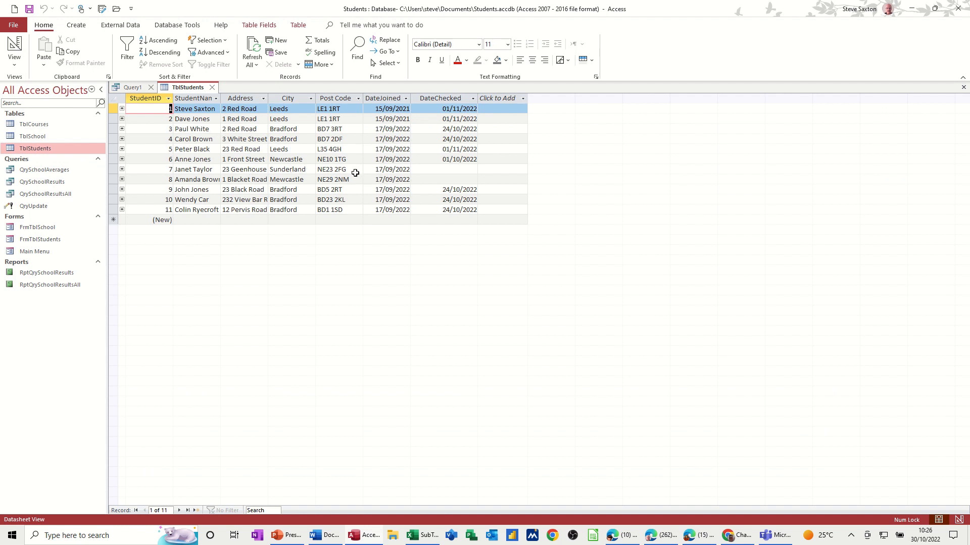
{"action": "mouse_move", "coordinate": [215, 91]}
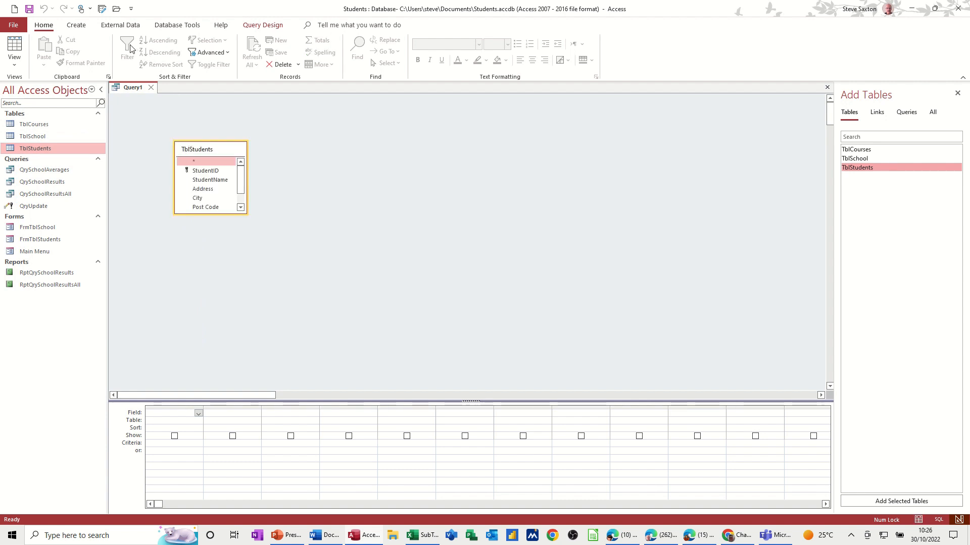
Run a make-table query copying all seven TblStudents fields into new table TblArchive (11 rows).
{"action": "left_click", "coordinate": [262, 25]}
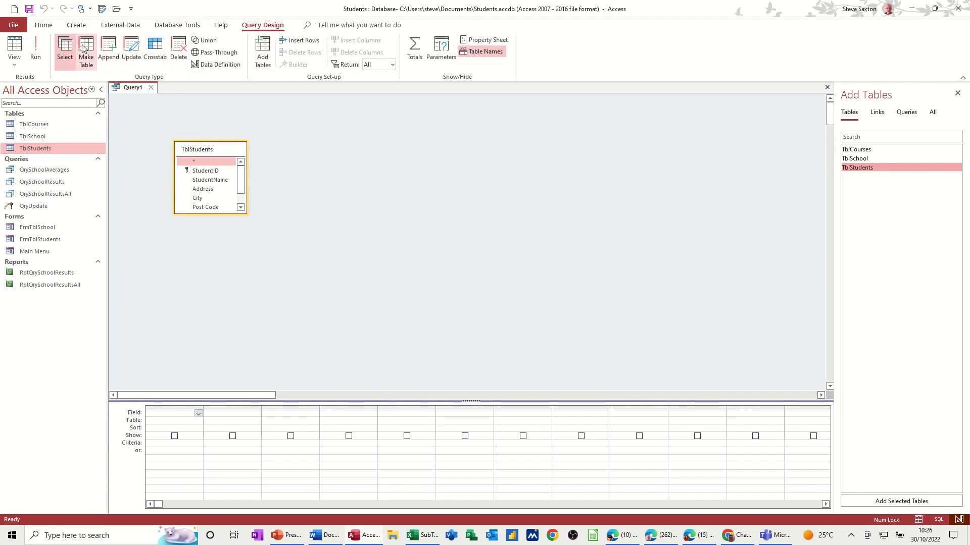
{"action": "left_click", "coordinate": [86, 49]}
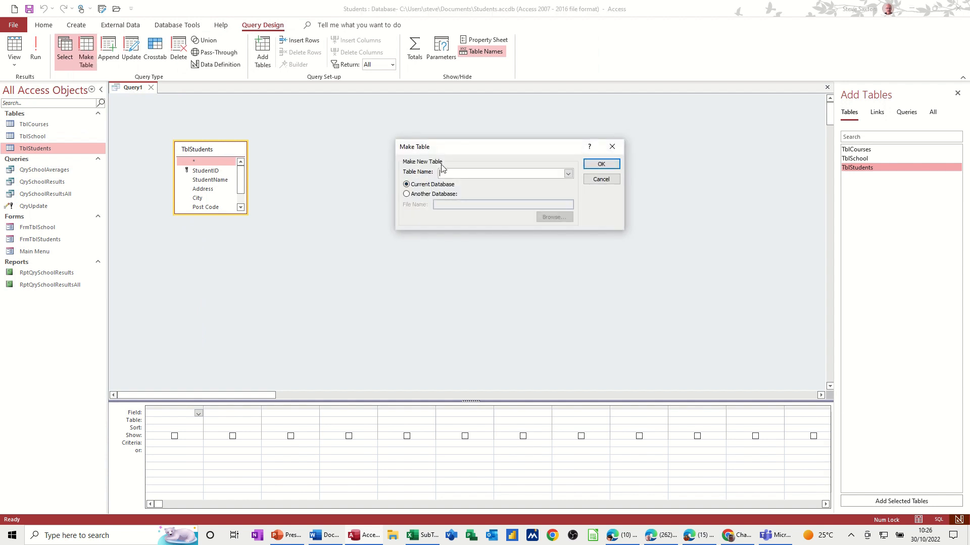
{"action": "type", "text": "Tbl"}
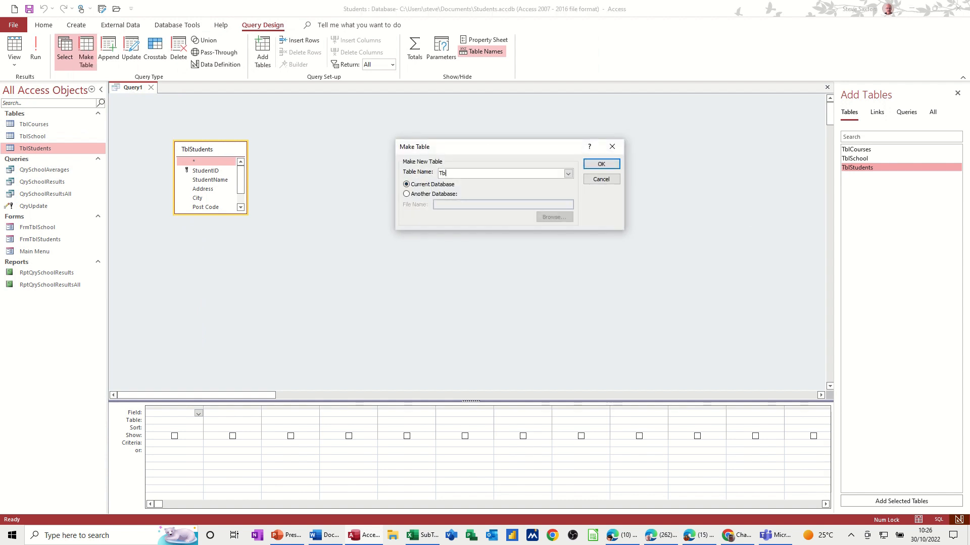
{"action": "type", "text": "Archive"}
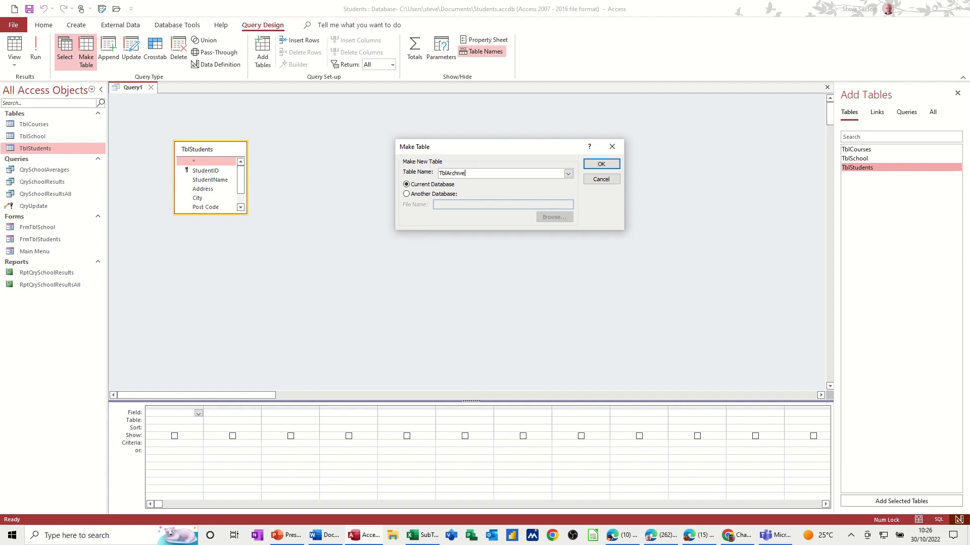
{"action": "mouse_move", "coordinate": [516, 183]}
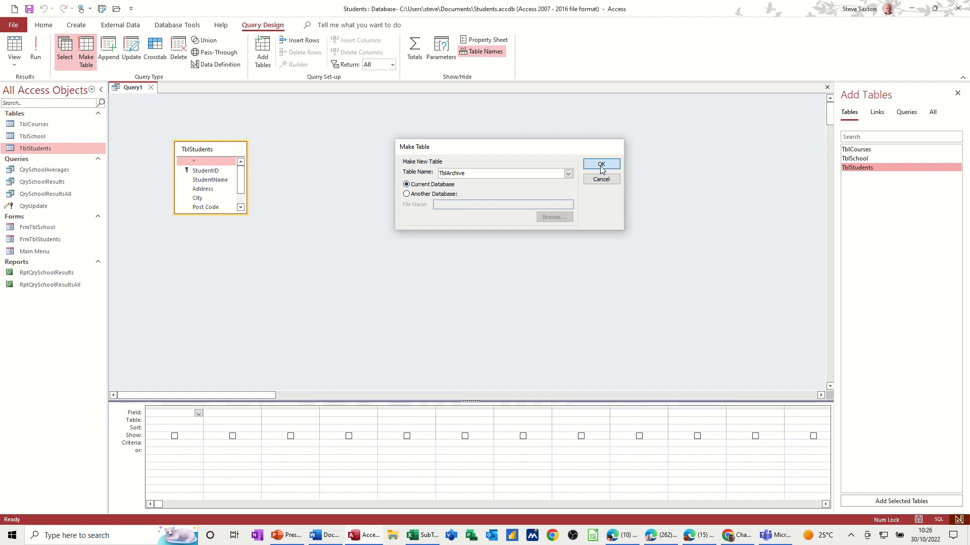
{"action": "left_click", "coordinate": [599, 164]}
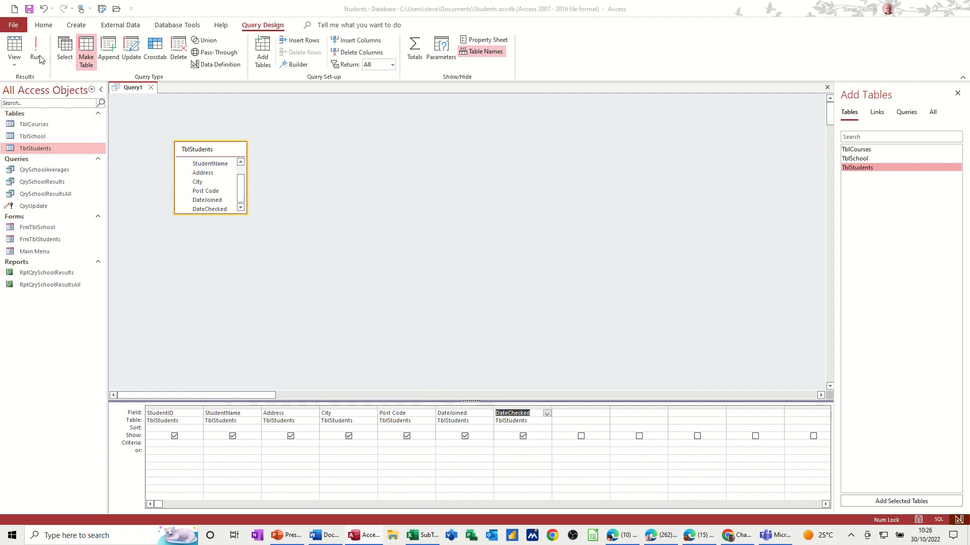
{"action": "left_click", "coordinate": [36, 50]}
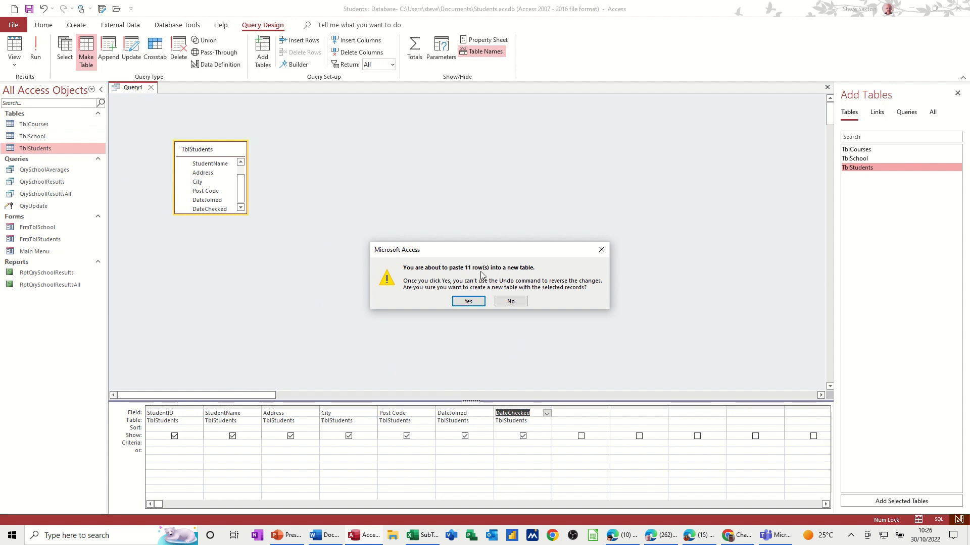
{"action": "mouse_move", "coordinate": [36, 169]}
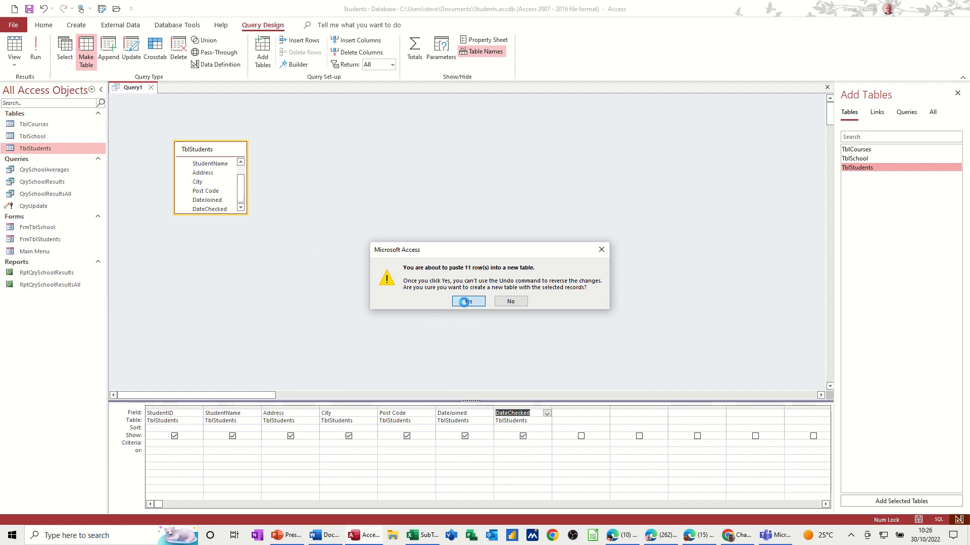
{"action": "left_click", "coordinate": [466, 301]}
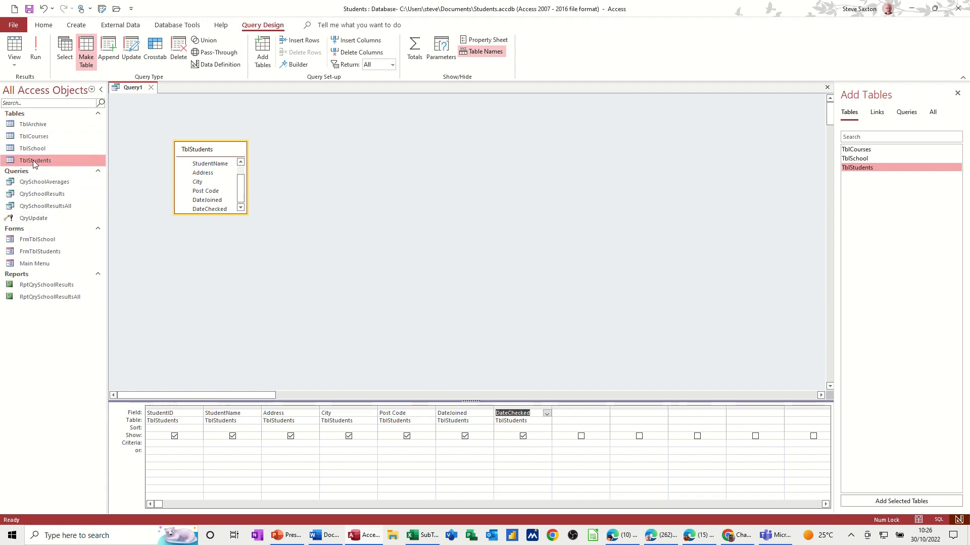
Check TblArchive's 11 copied records, close Query1 without saving, and close TblArchive.
{"action": "double_click", "coordinate": [33, 124]}
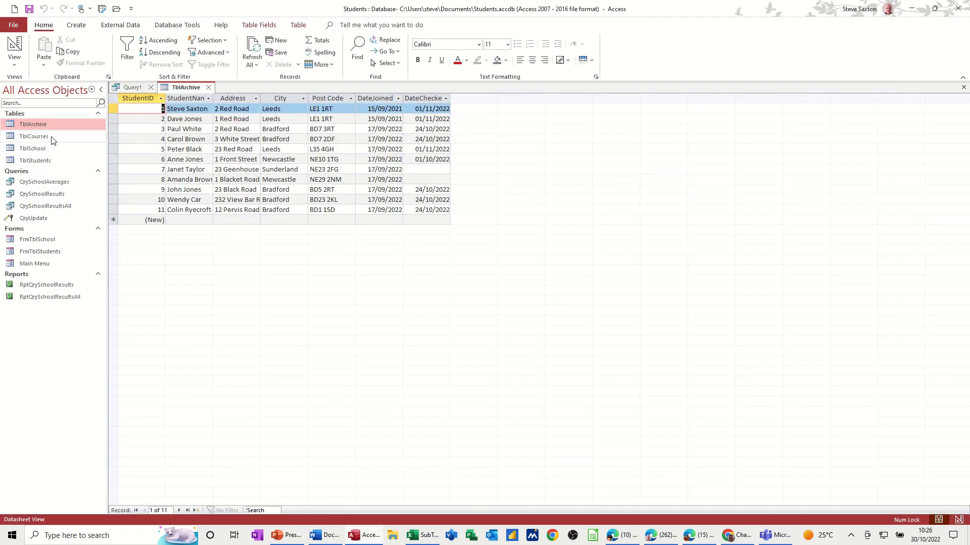
{"action": "double_click", "coordinate": [33, 160]}
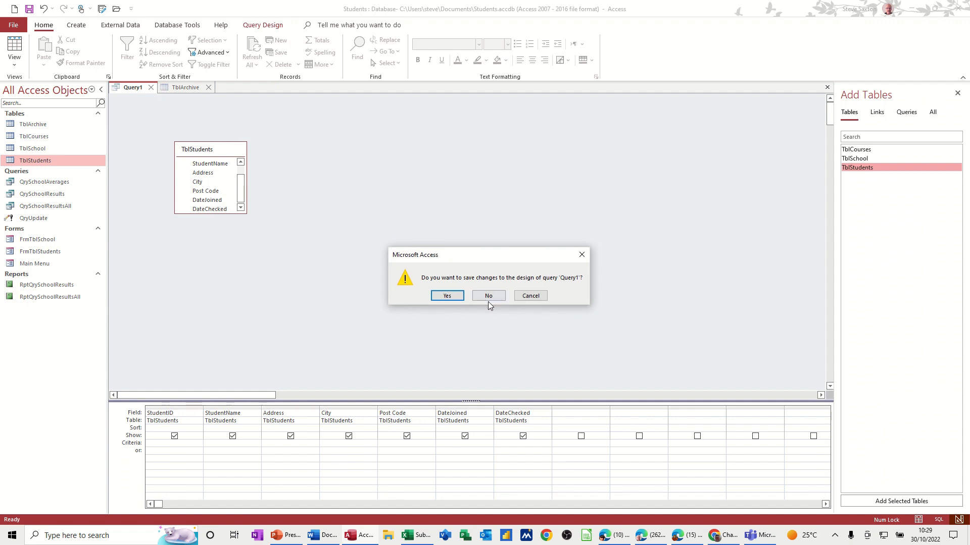
{"action": "left_click", "coordinate": [487, 295]}
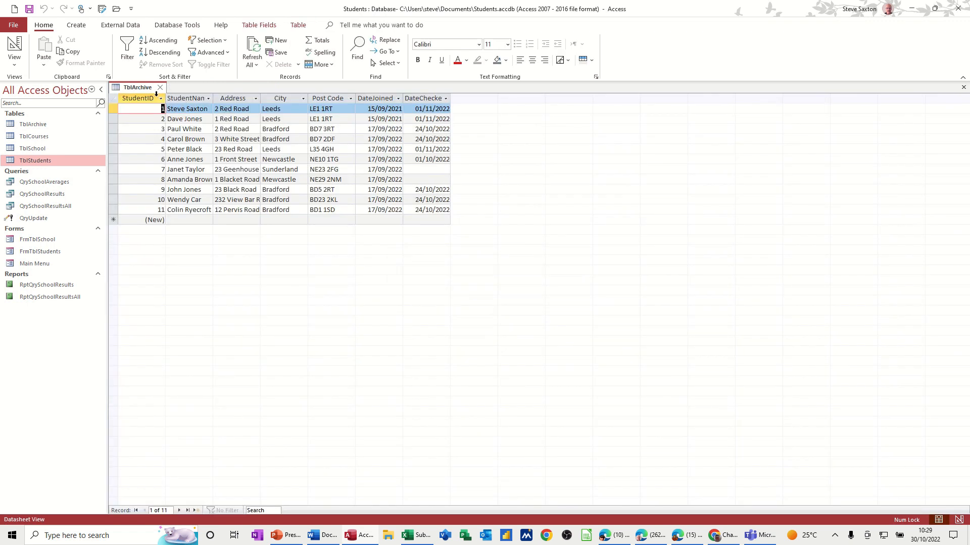
{"action": "left_click", "coordinate": [159, 88]}
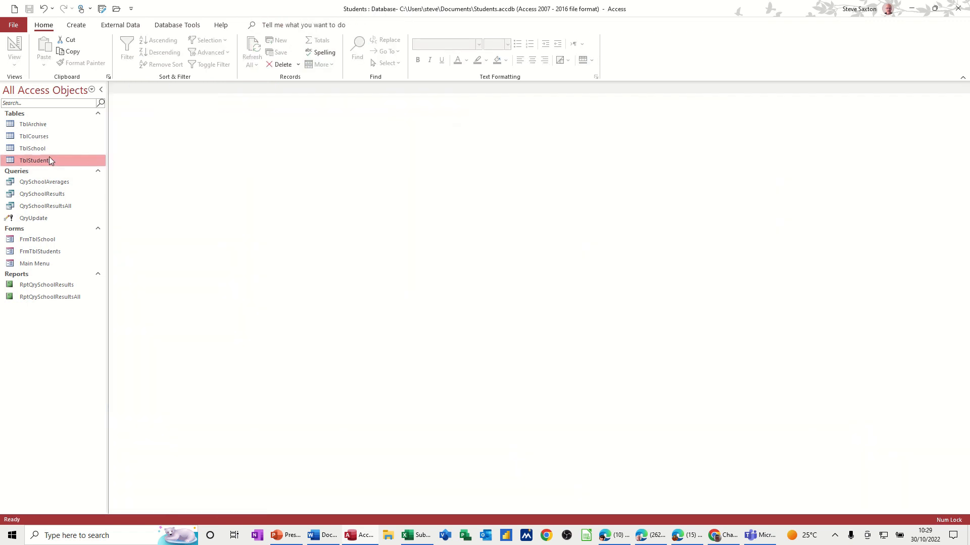
Create a new delete query on TblArchive with DateJoined criterion <Now().
{"action": "left_click", "coordinate": [75, 25]}
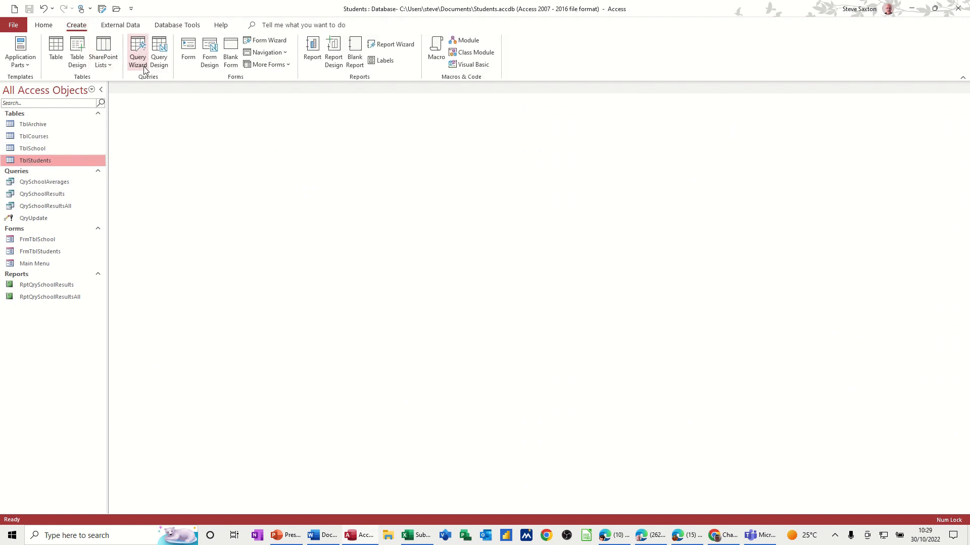
{"action": "left_click", "coordinate": [158, 52]}
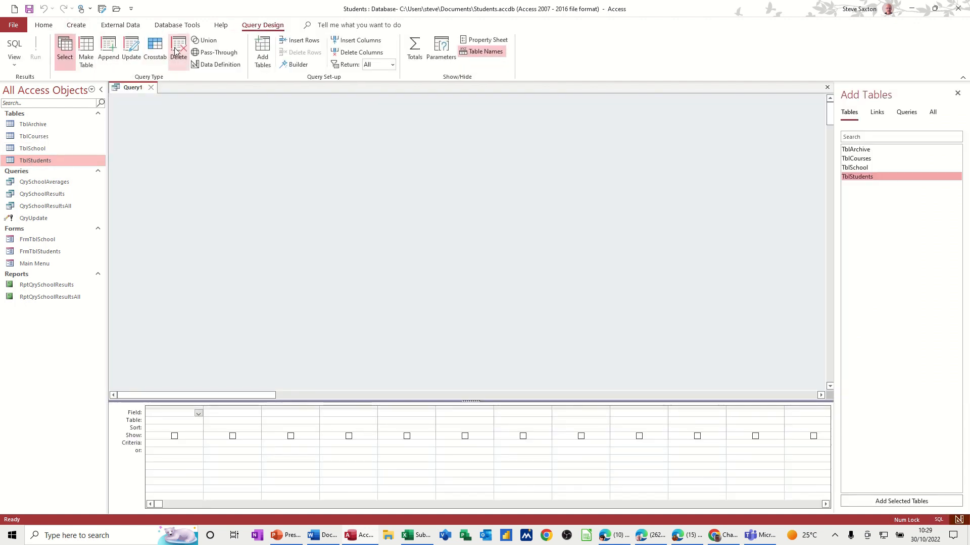
{"action": "left_click", "coordinate": [178, 50]}
{"action": "type", "text": "<"}
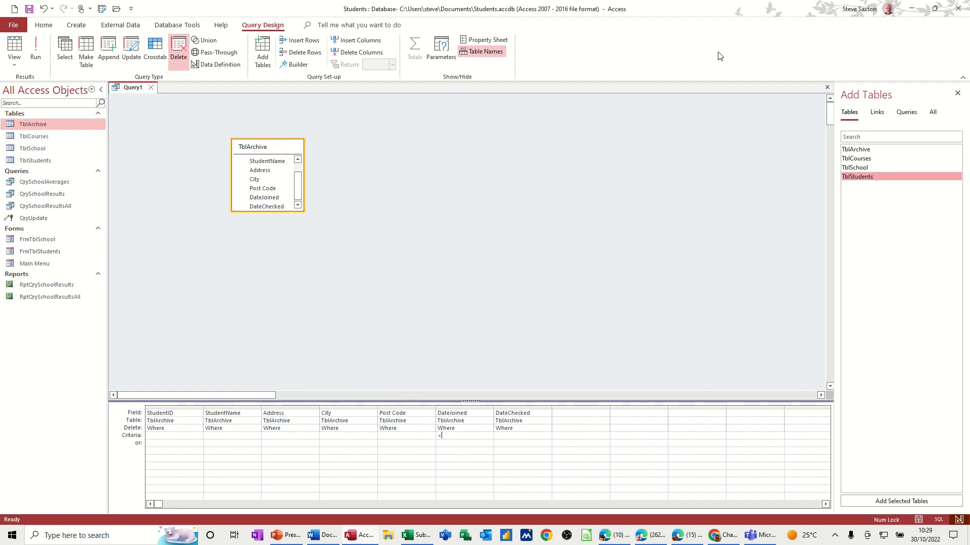
{"action": "type", "text": "Now()"}
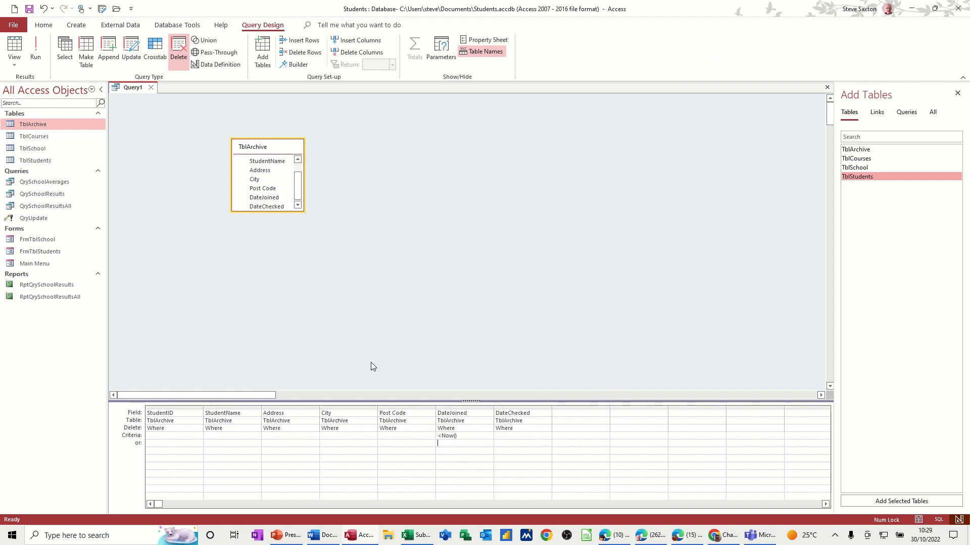
{"action": "mouse_move", "coordinate": [35, 50]}
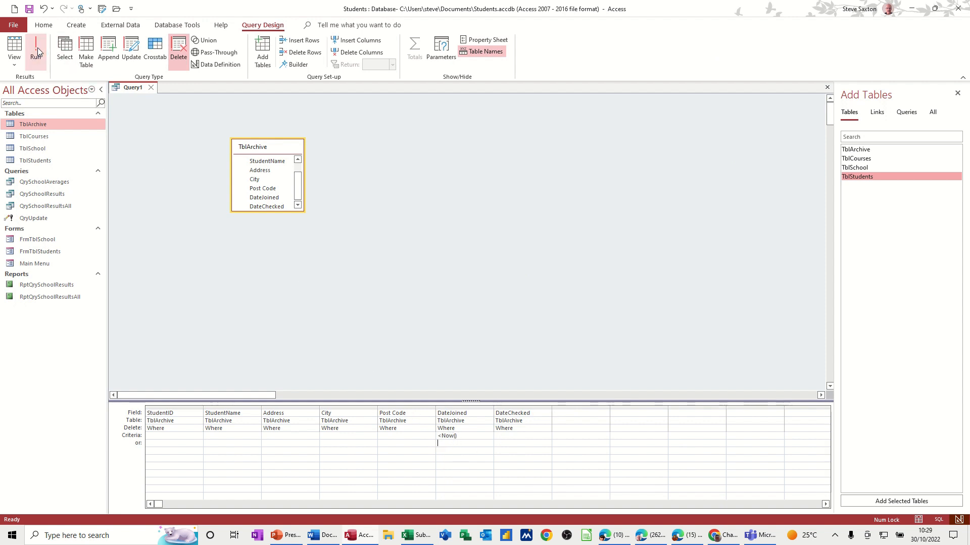
Run the delete query, accepting the 11-row deletion warning.
{"action": "left_click", "coordinate": [35, 50]}
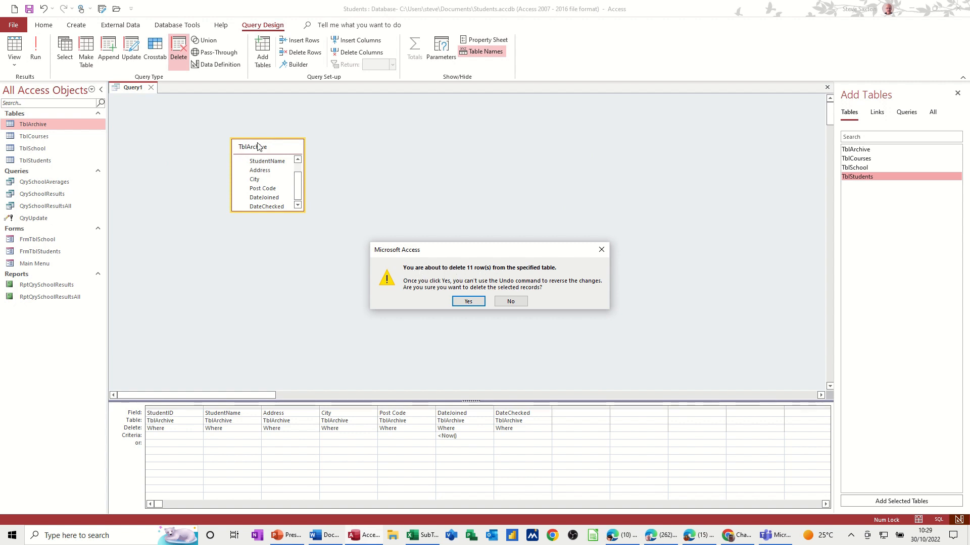
{"action": "mouse_move", "coordinate": [425, 292]}
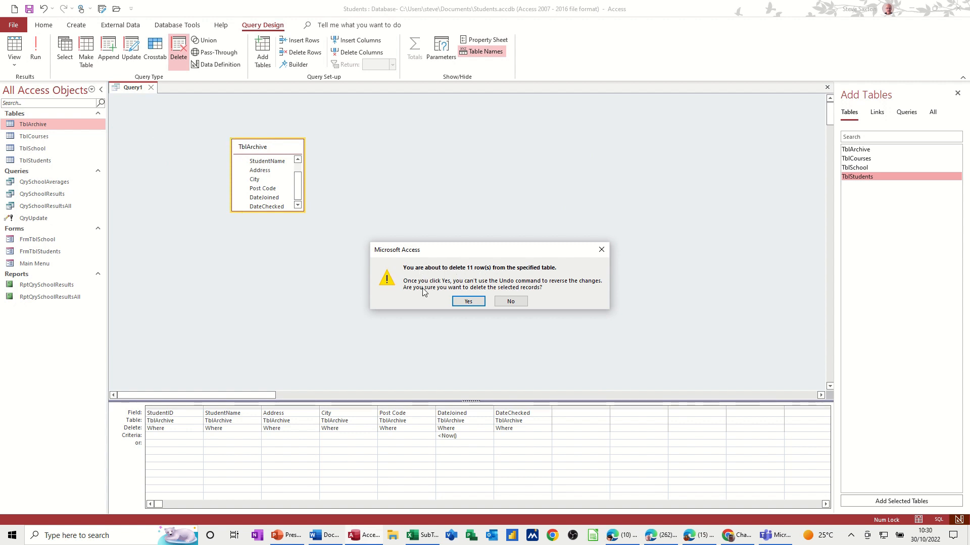
{"action": "left_click", "coordinate": [468, 301]}
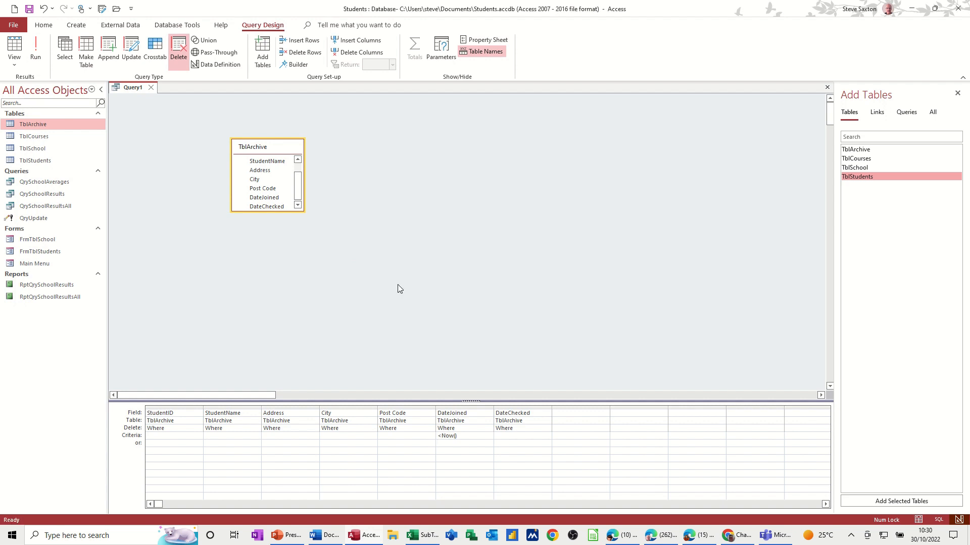
{"action": "left_click", "coordinate": [34, 124]}
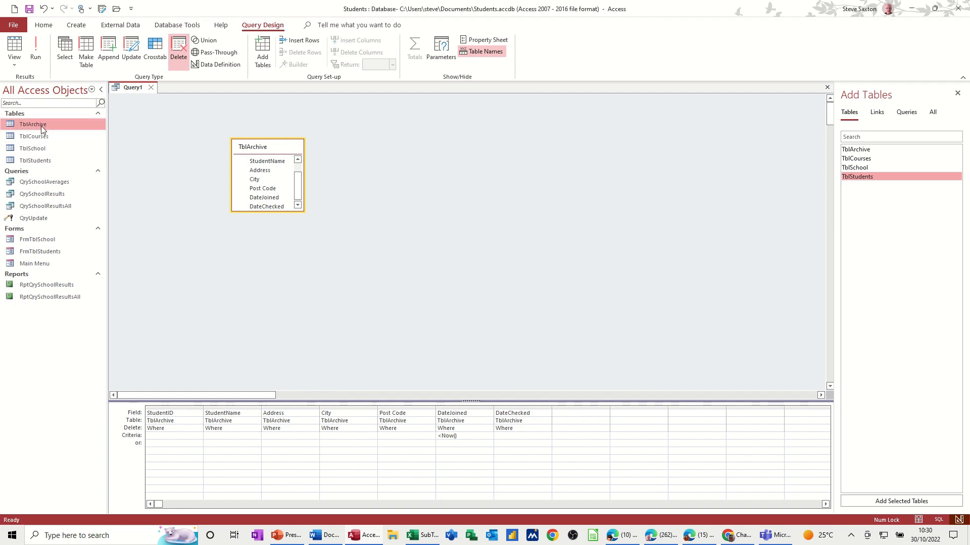
Confirm TblArchive is now empty, discard the query unsaved, and reopen TblStudents.
{"action": "double_click", "coordinate": [33, 124]}
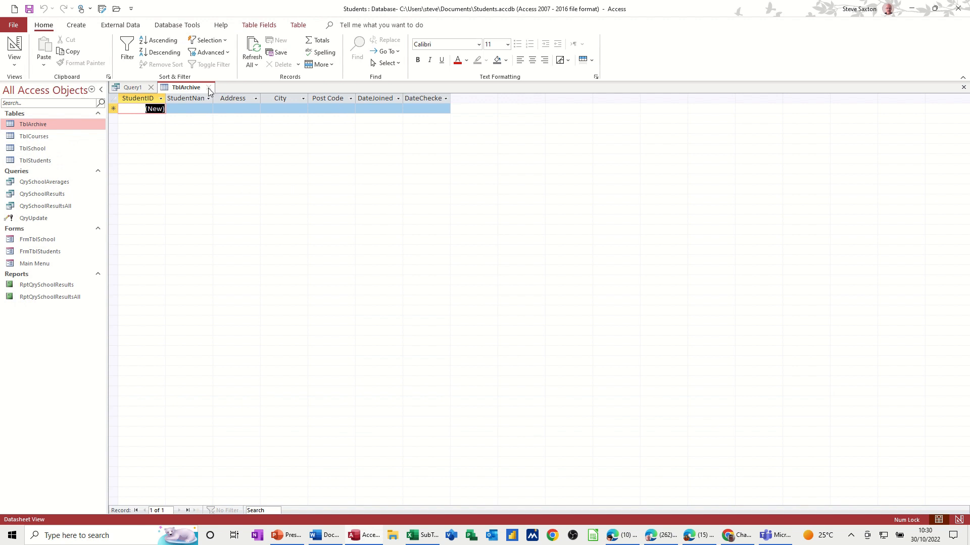
{"action": "left_click", "coordinate": [132, 88]}
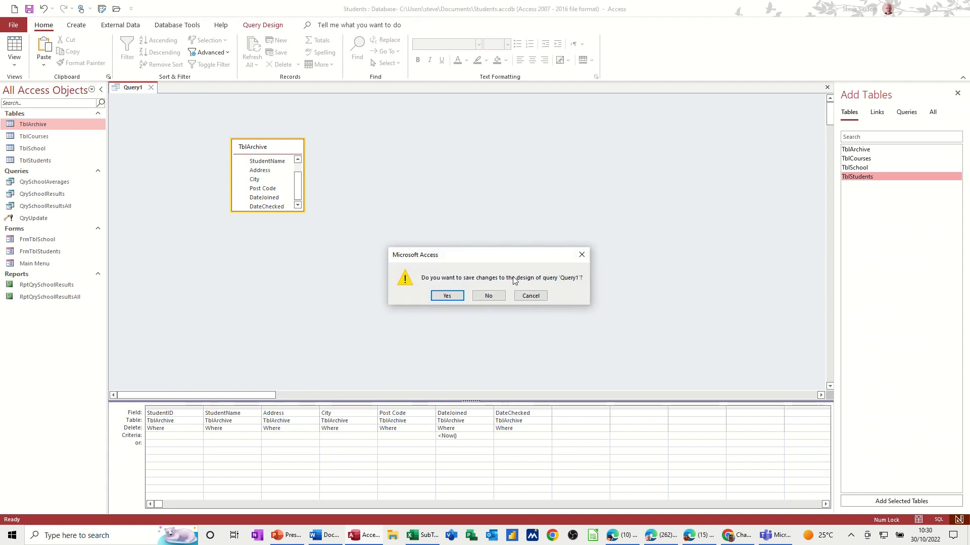
{"action": "left_click", "coordinate": [488, 295]}
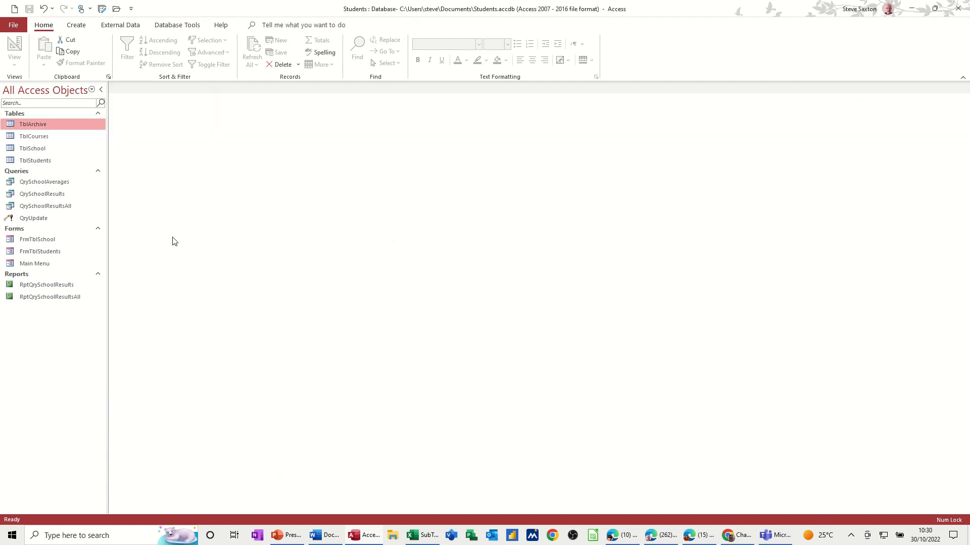
{"action": "double_click", "coordinate": [35, 160]}
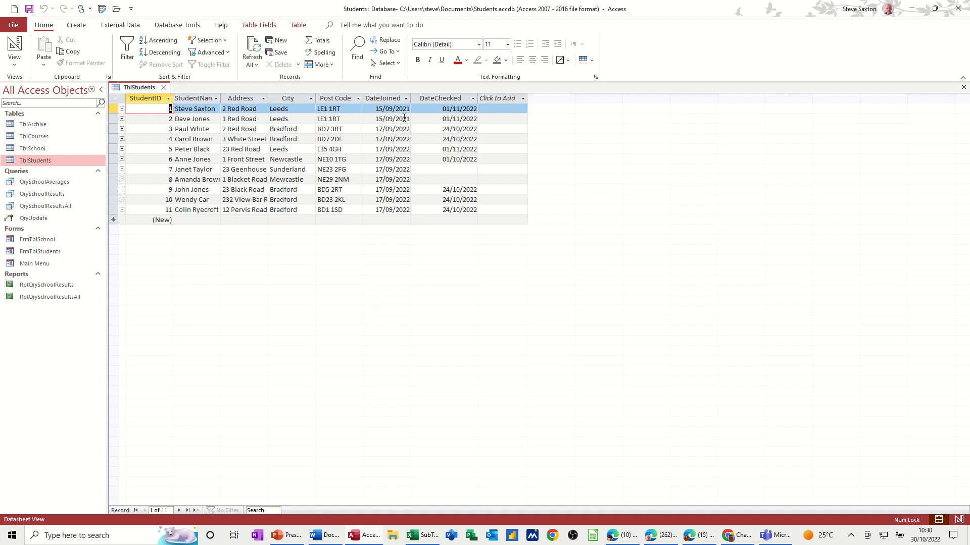
{"action": "mouse_move", "coordinate": [391, 115]}
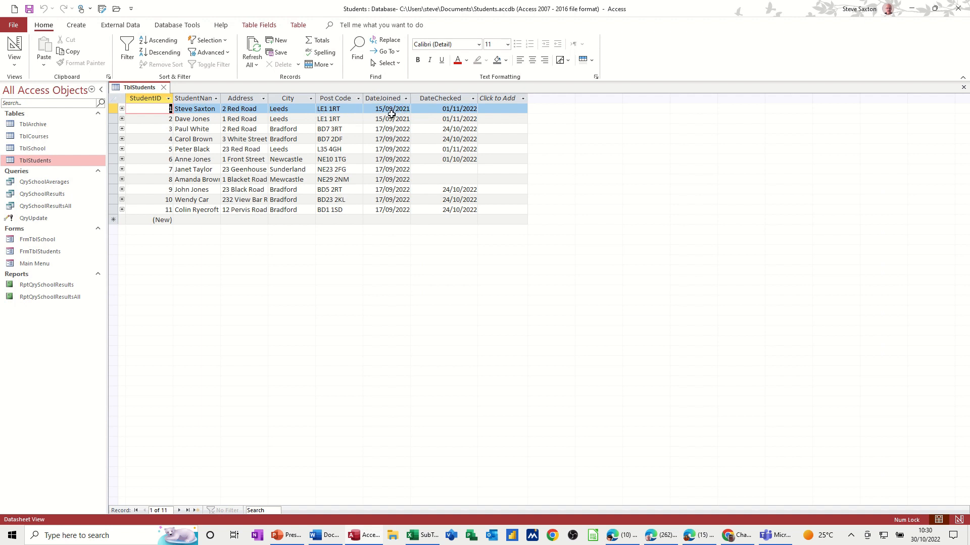
{"action": "mouse_move", "coordinate": [33, 123]}
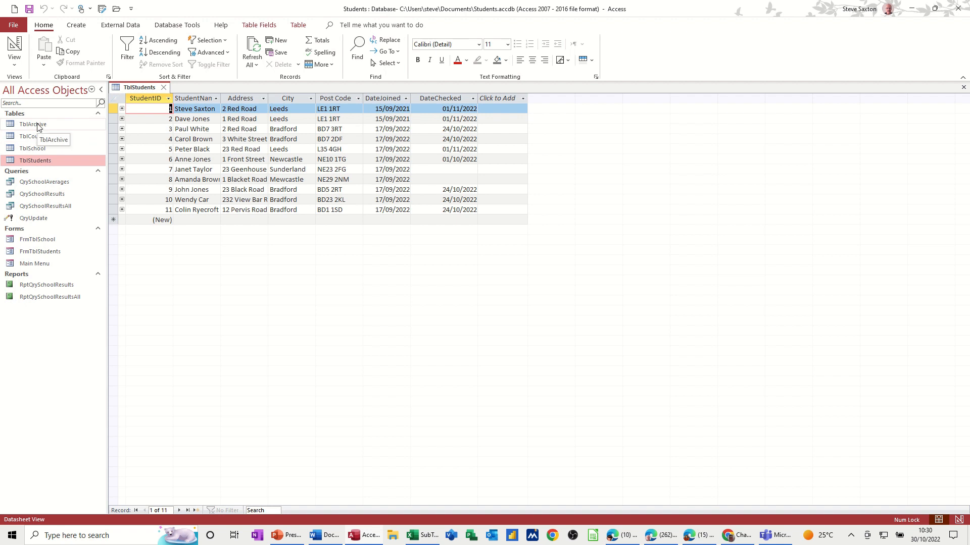
{"action": "mouse_move", "coordinate": [391, 112]}
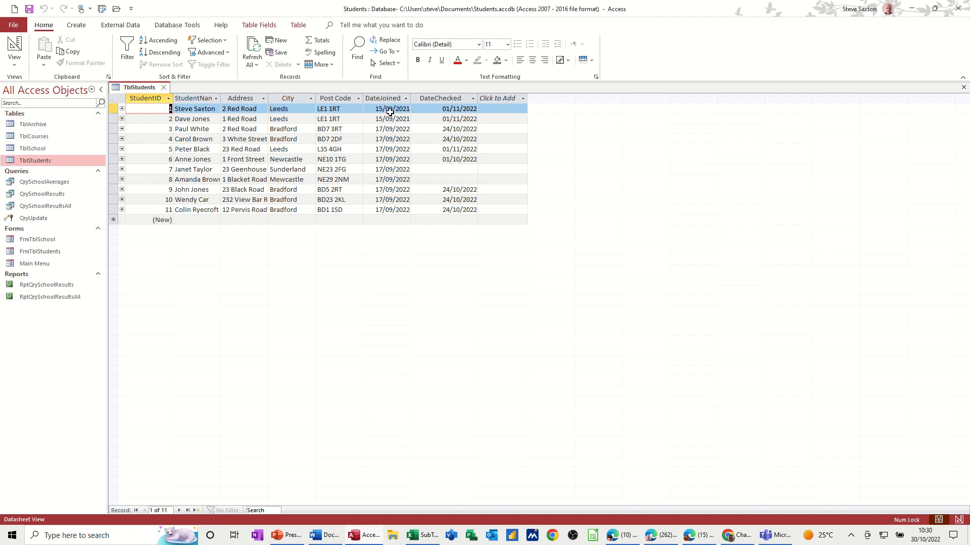
{"action": "mouse_move", "coordinate": [393, 118]}
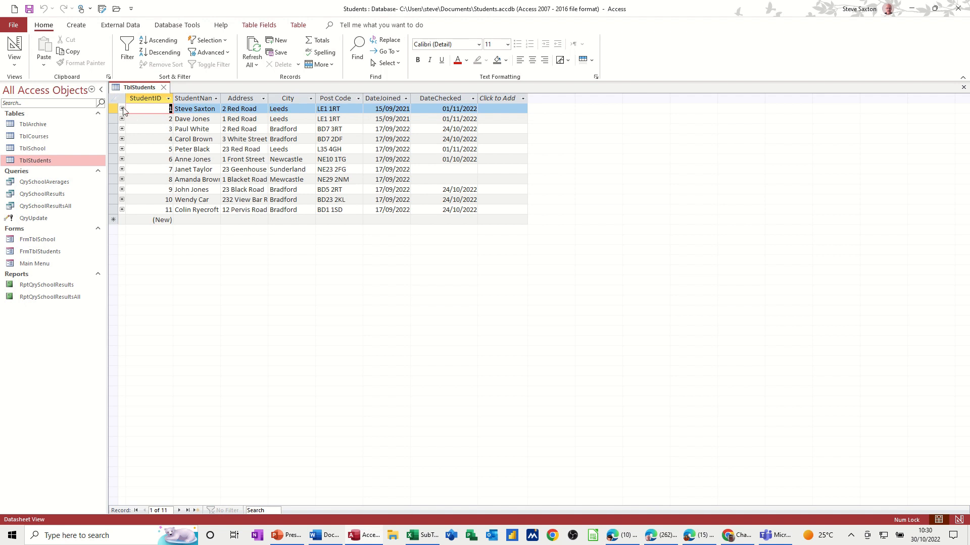
Close TblStudents and start a new query design with the TblStudents fields.
{"action": "left_click", "coordinate": [163, 87]}
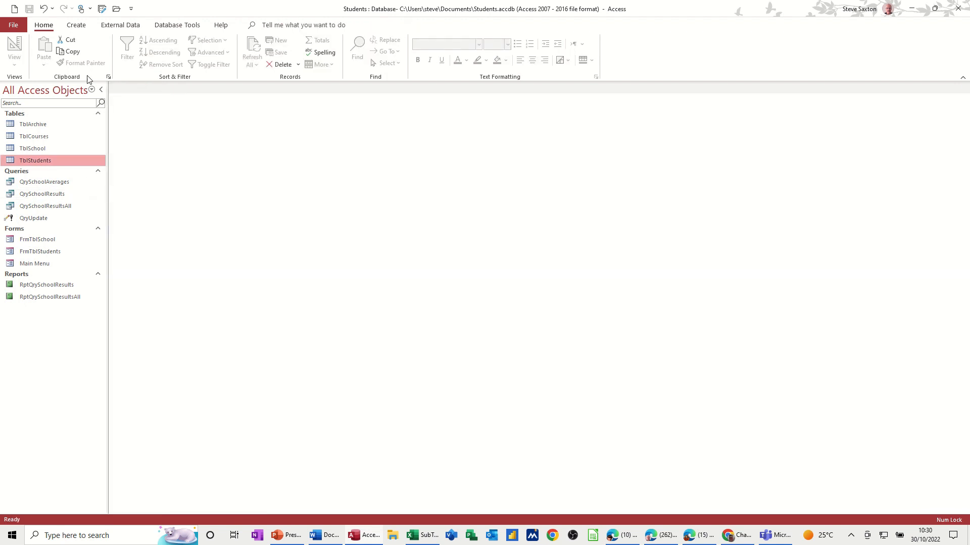
{"action": "left_click", "coordinate": [75, 24]}
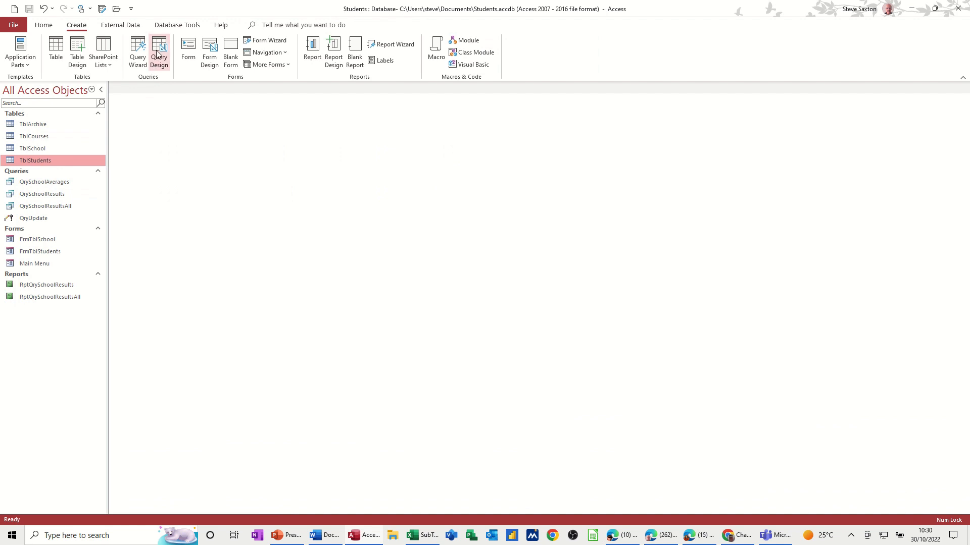
{"action": "left_click", "coordinate": [159, 51]}
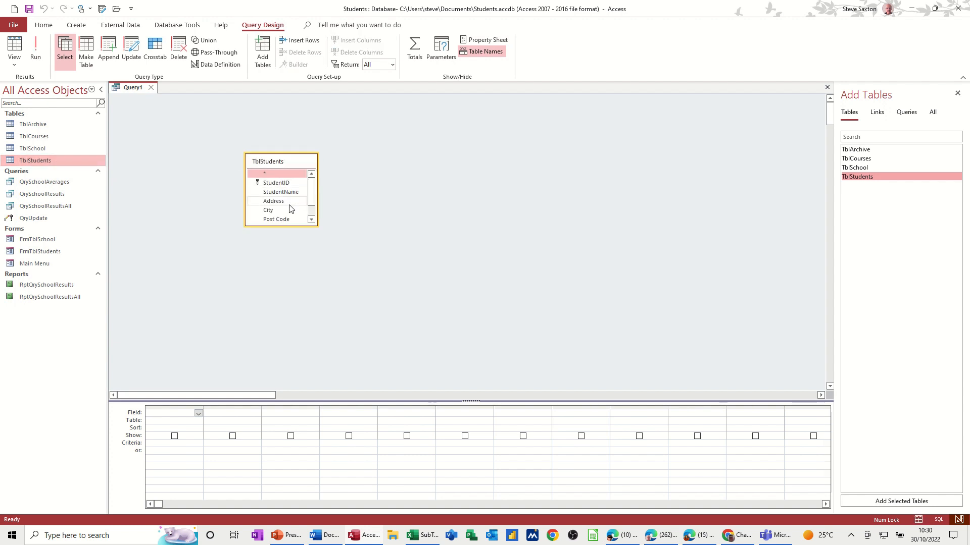
{"action": "scroll", "scroll_direction": "down", "scroll_amount": 3}
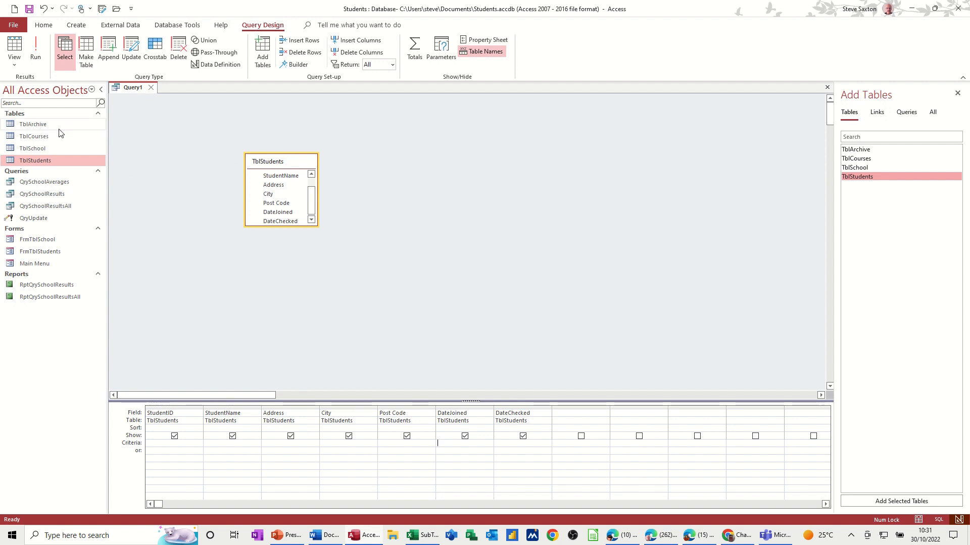
{"action": "mouse_move", "coordinate": [107, 49]}
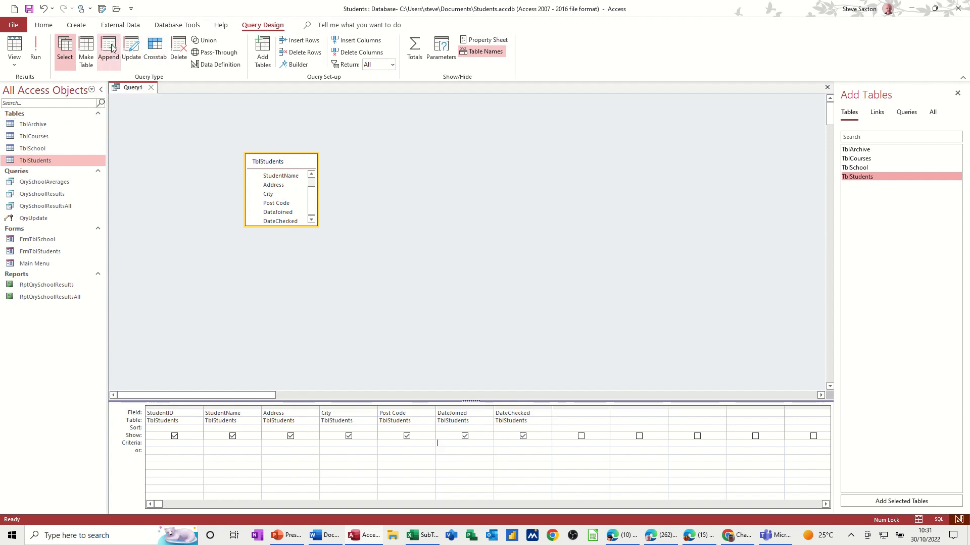
Make it an append query into TblArchive with DateJoined criterion <1/1/22.
{"action": "left_click", "coordinate": [107, 50]}
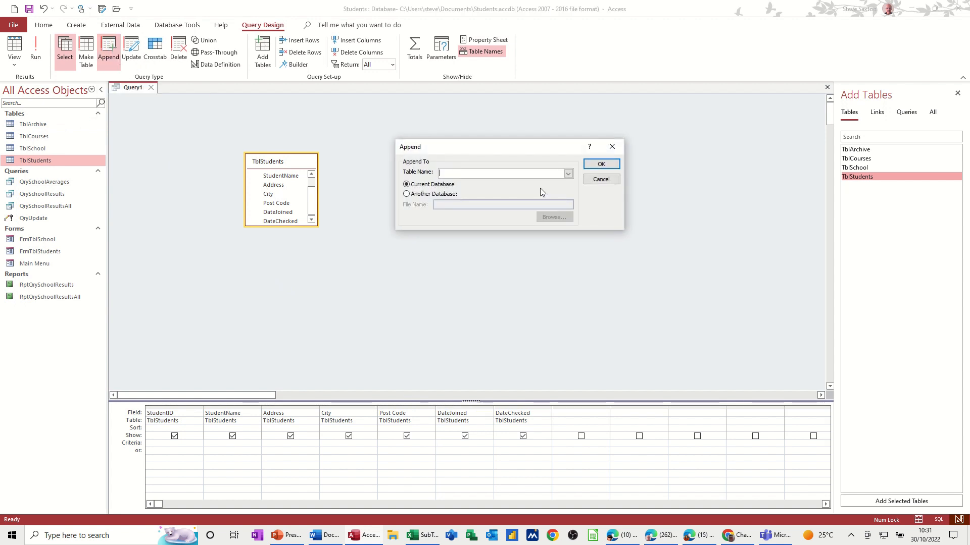
{"action": "left_click", "coordinate": [565, 174]}
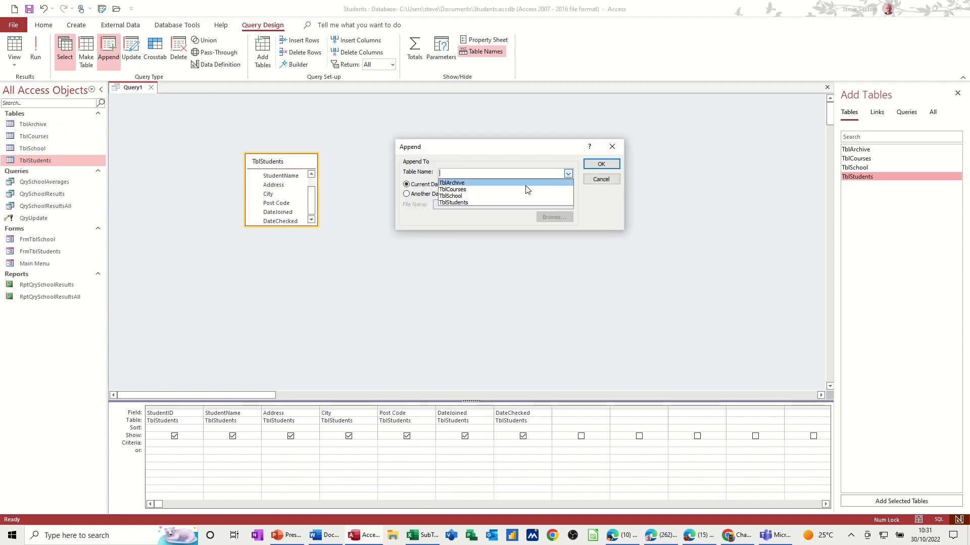
{"action": "left_click", "coordinate": [451, 182]}
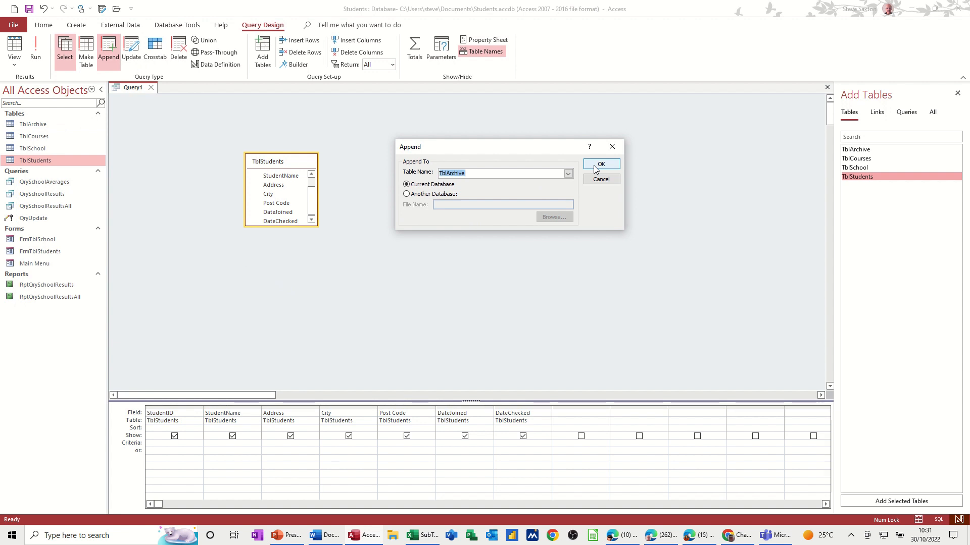
{"action": "left_click", "coordinate": [600, 163]}
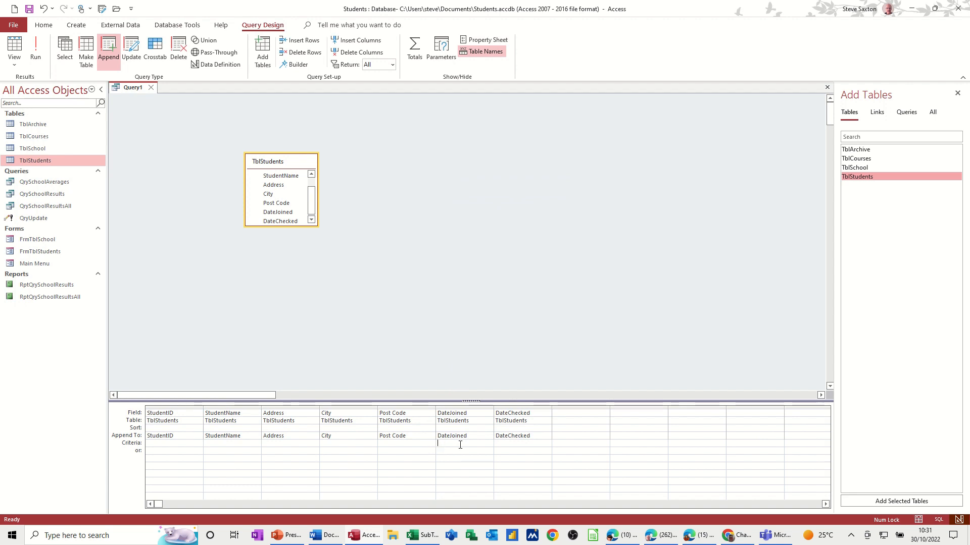
{"action": "mouse_move", "coordinate": [558, 142]}
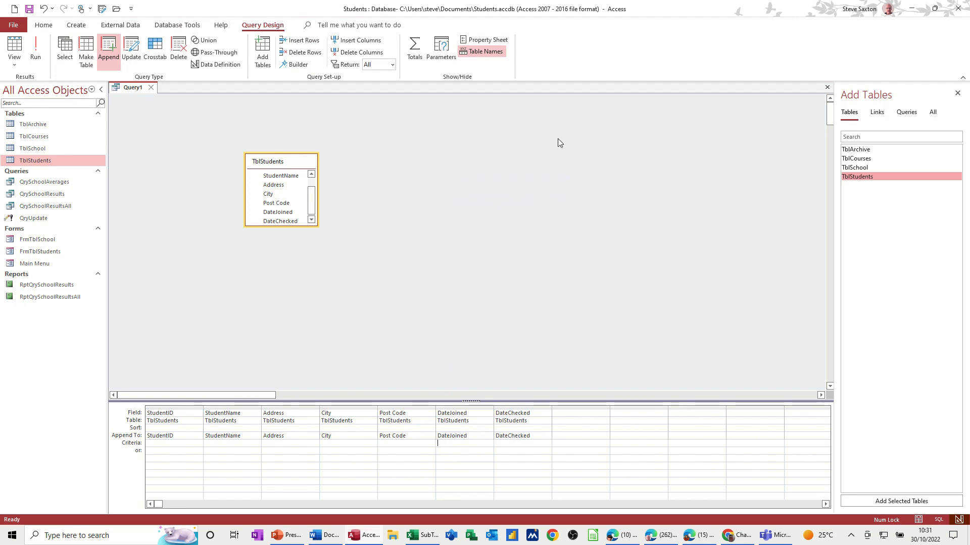
{"action": "type", "text": "<"}
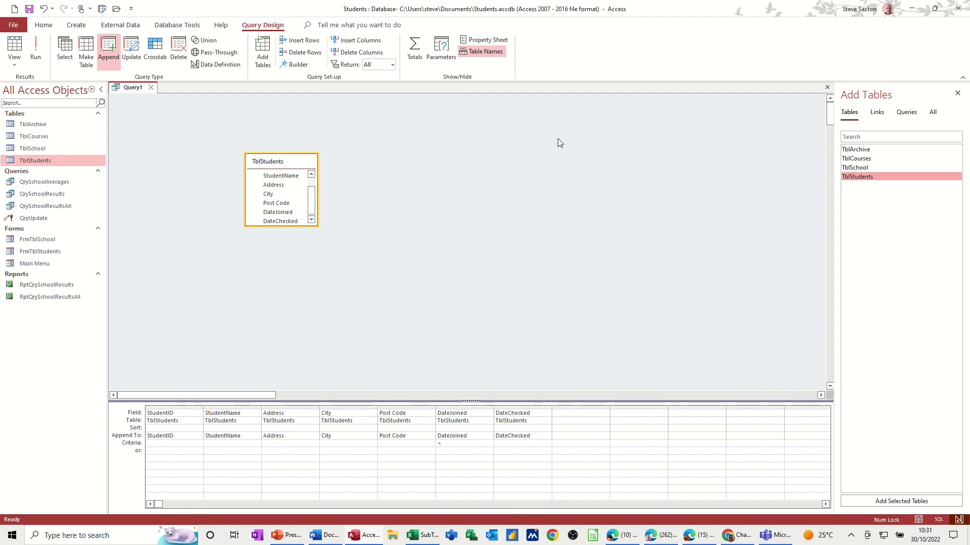
{"action": "type", "text": "1/1/"}
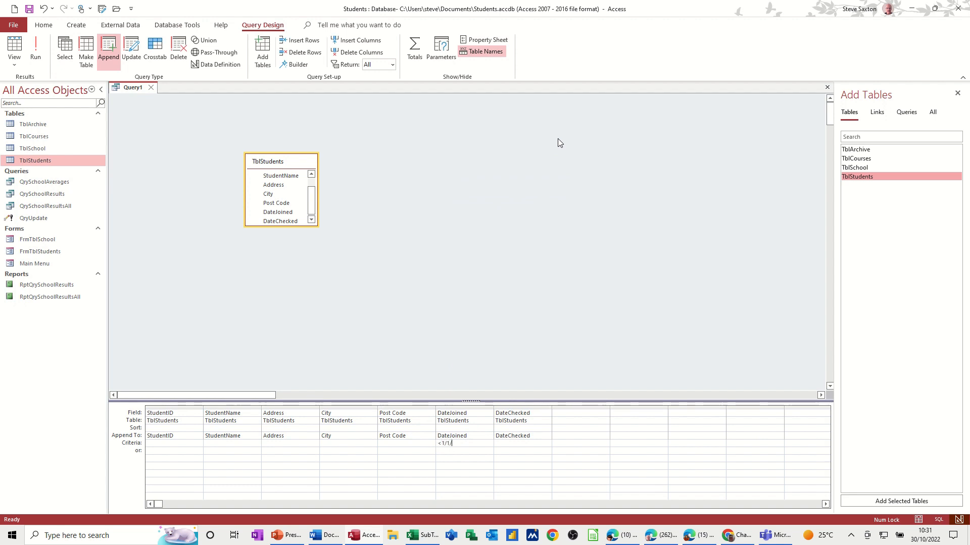
{"action": "type", "text": "22"}
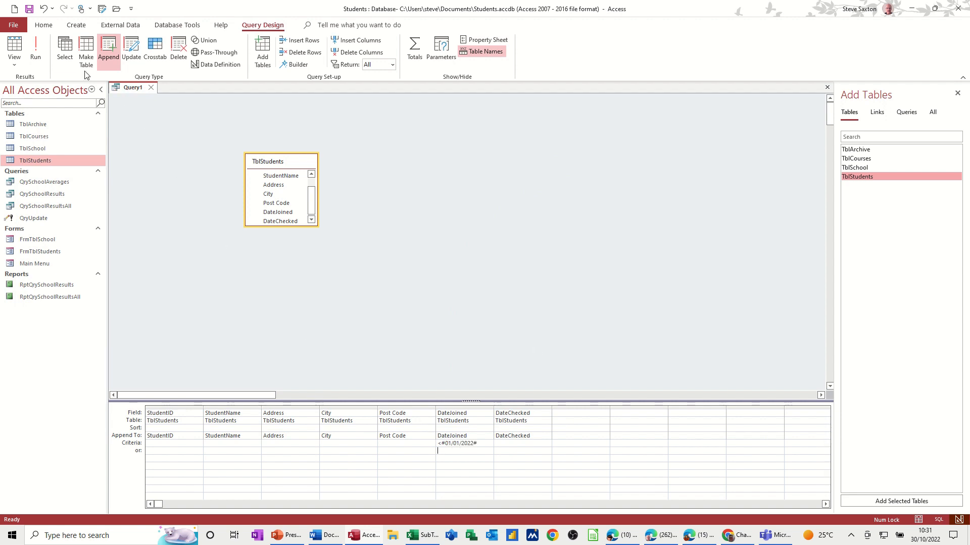
Run the append query adding 2 rows to TblArchive, then convert it to a delete query.
{"action": "left_click", "coordinate": [35, 49]}
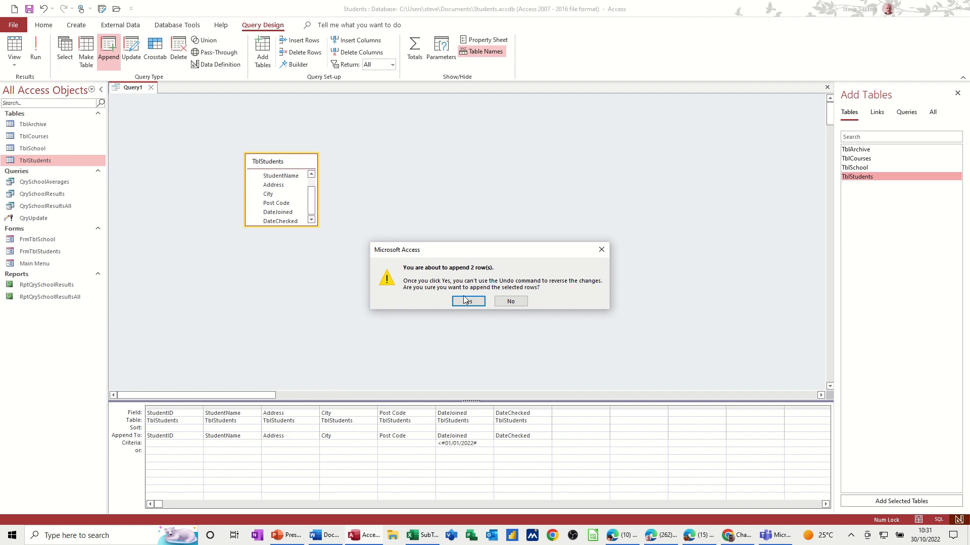
{"action": "left_click", "coordinate": [465, 301]}
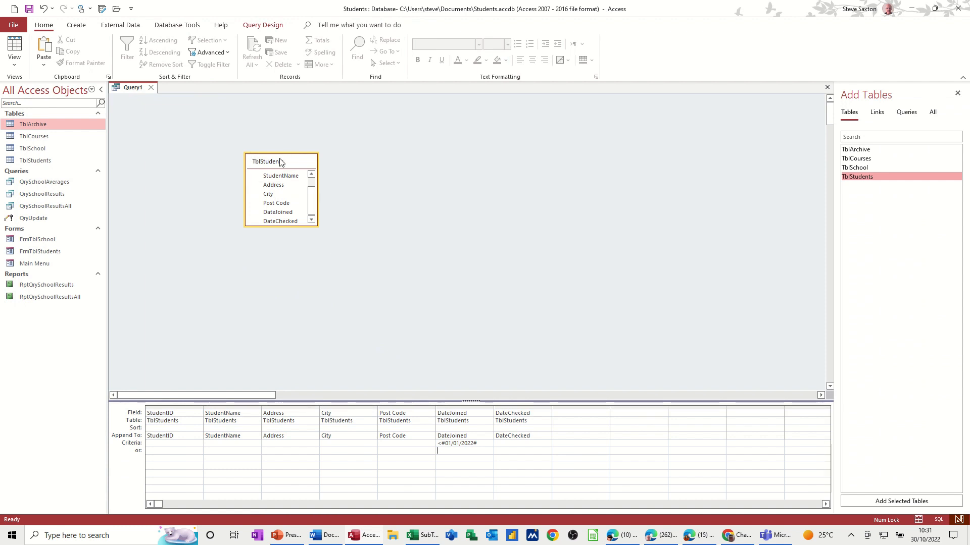
{"action": "mouse_move", "coordinate": [244, 29]}
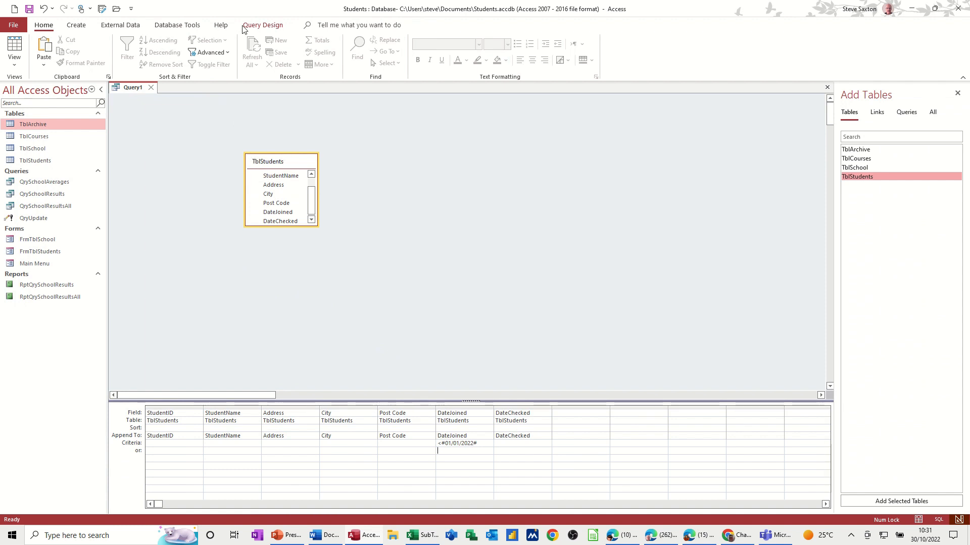
{"action": "left_click", "coordinate": [262, 25]}
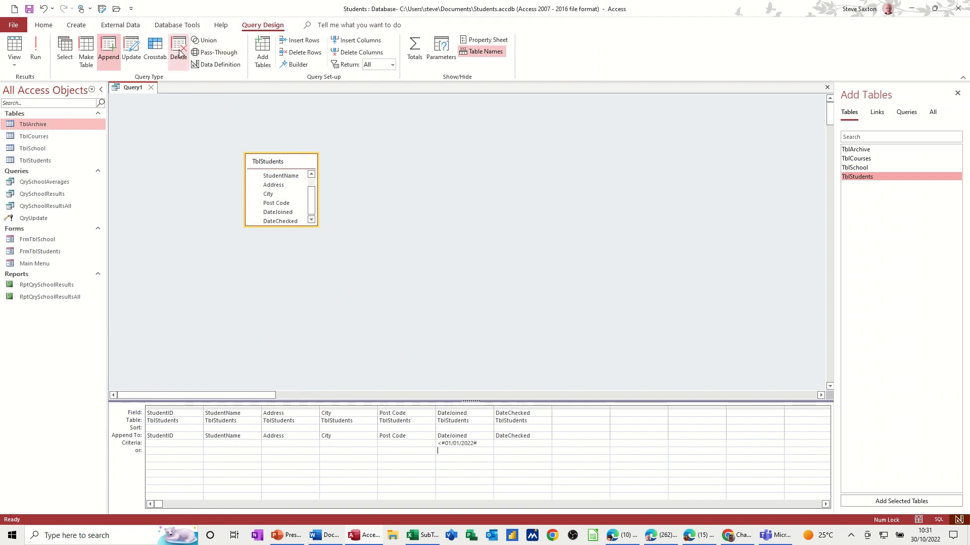
{"action": "left_click", "coordinate": [178, 50]}
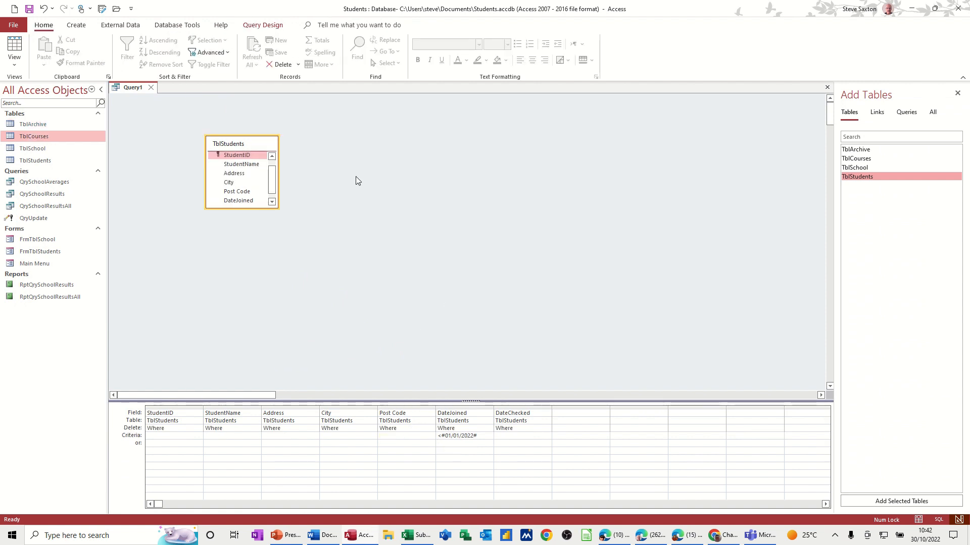
{"action": "mouse_move", "coordinate": [424, 401]}
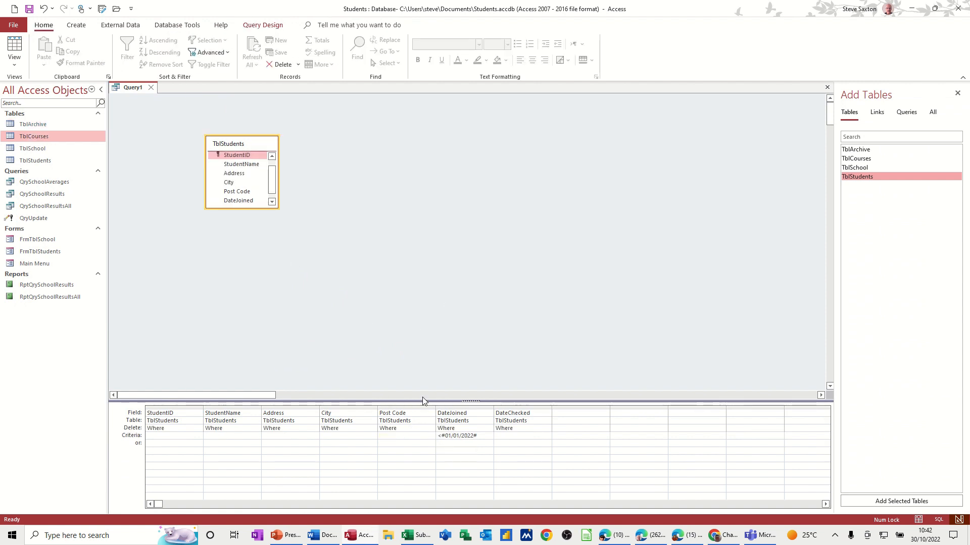
{"action": "left_click", "coordinate": [176, 24]}
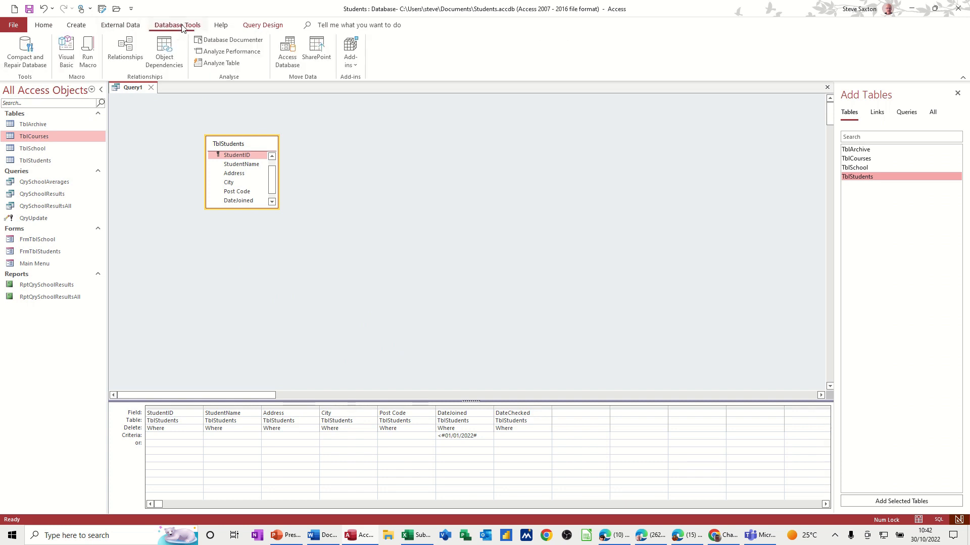
{"action": "left_click", "coordinate": [124, 52]}
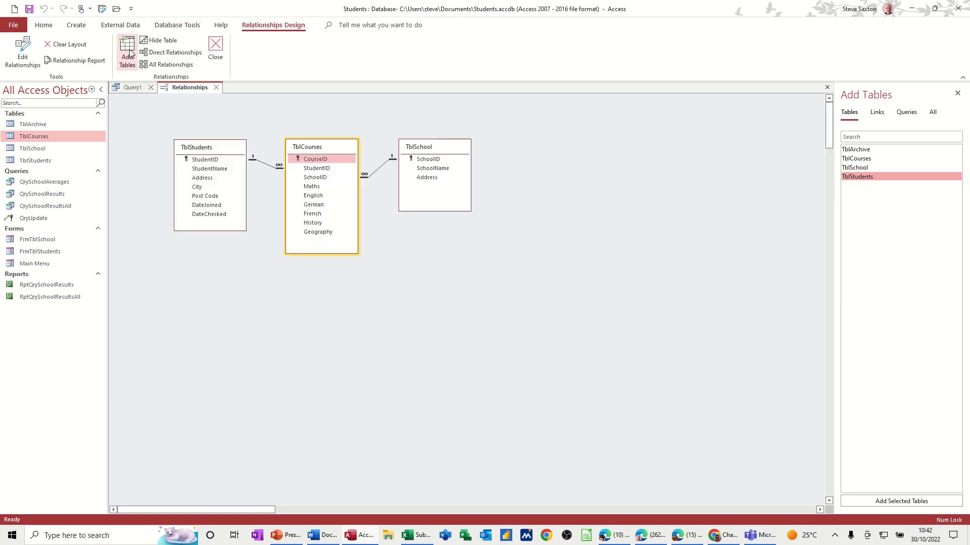
{"action": "mouse_move", "coordinate": [265, 169]}
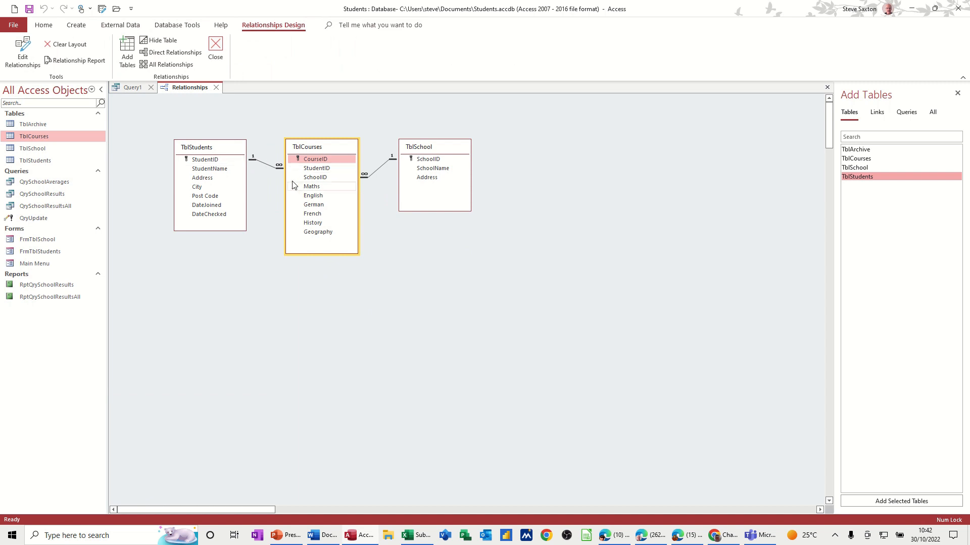
{"action": "double_click", "coordinate": [279, 166]}
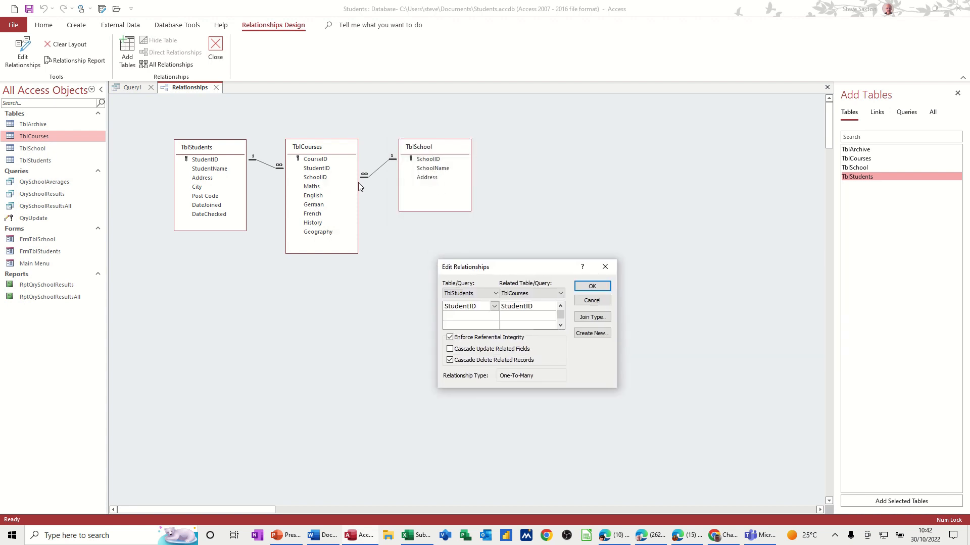
{"action": "mouse_move", "coordinate": [308, 187]}
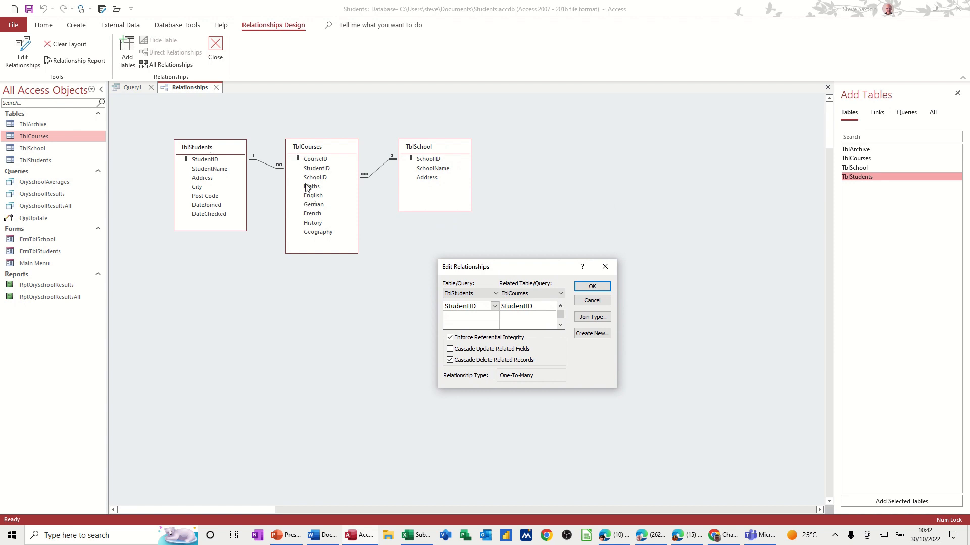
{"action": "mouse_move", "coordinate": [263, 158]}
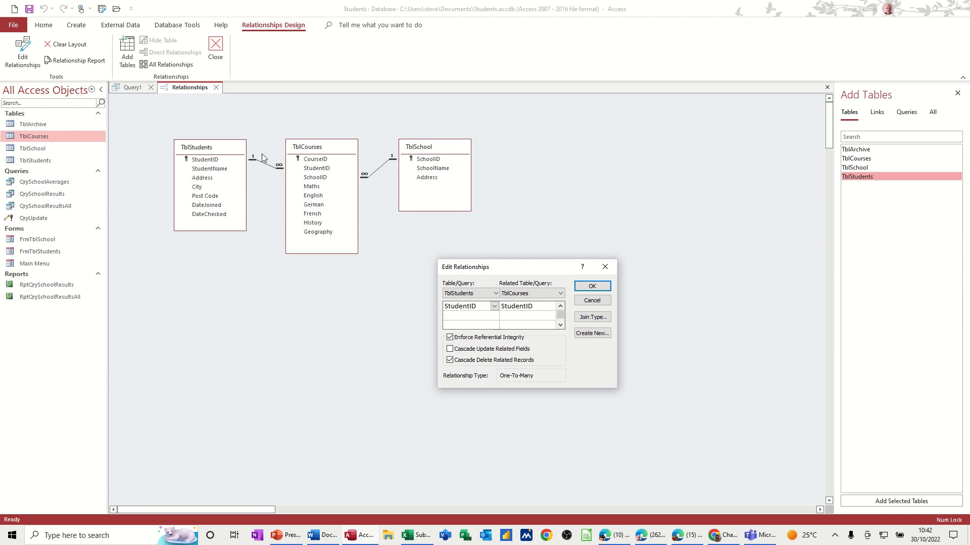
{"action": "mouse_move", "coordinate": [472, 360]}
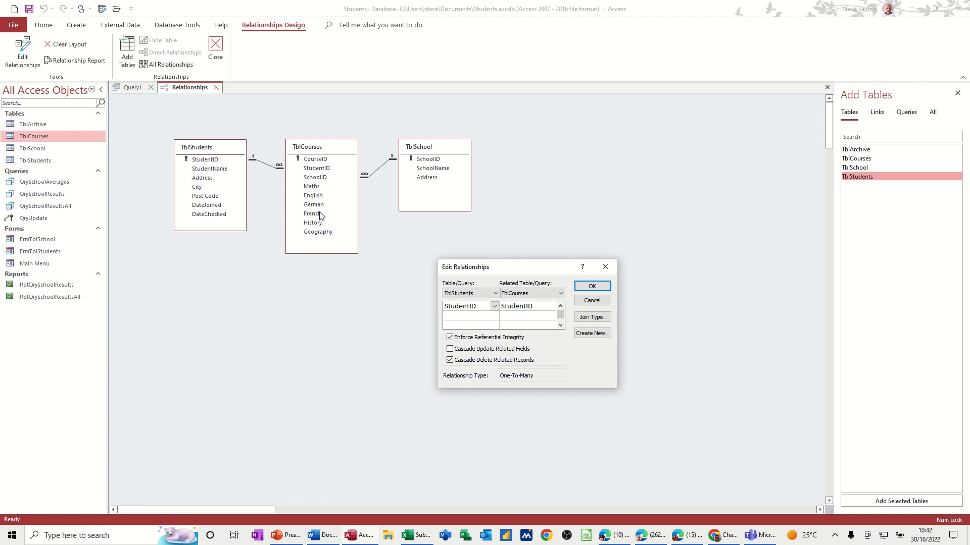
{"action": "mouse_move", "coordinate": [322, 238]}
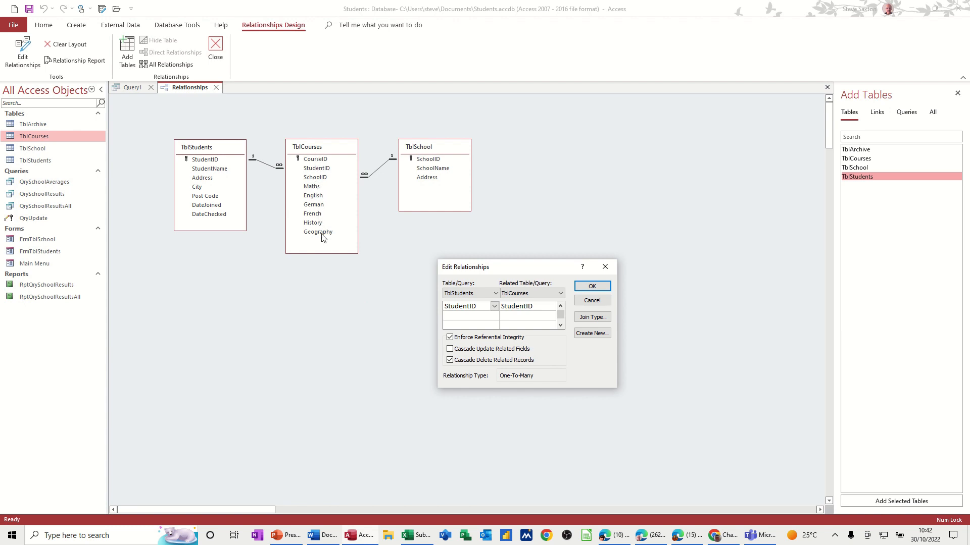
{"action": "mouse_move", "coordinate": [292, 181]}
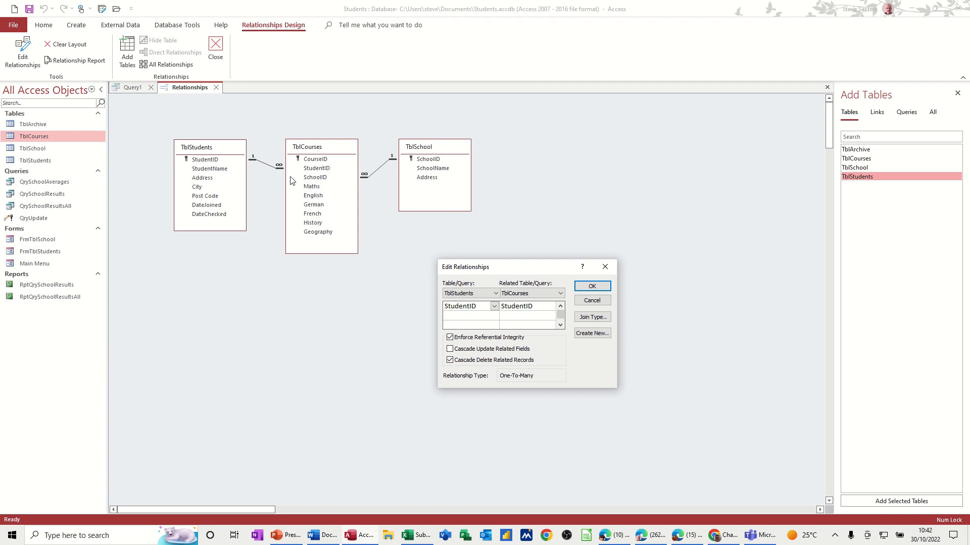
{"action": "mouse_move", "coordinate": [200, 163]}
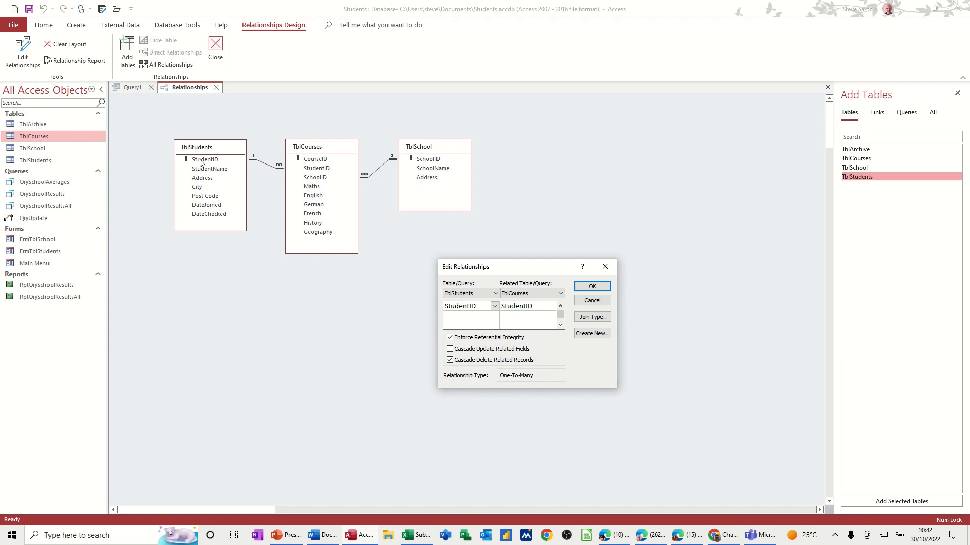
{"action": "mouse_move", "coordinate": [322, 160]}
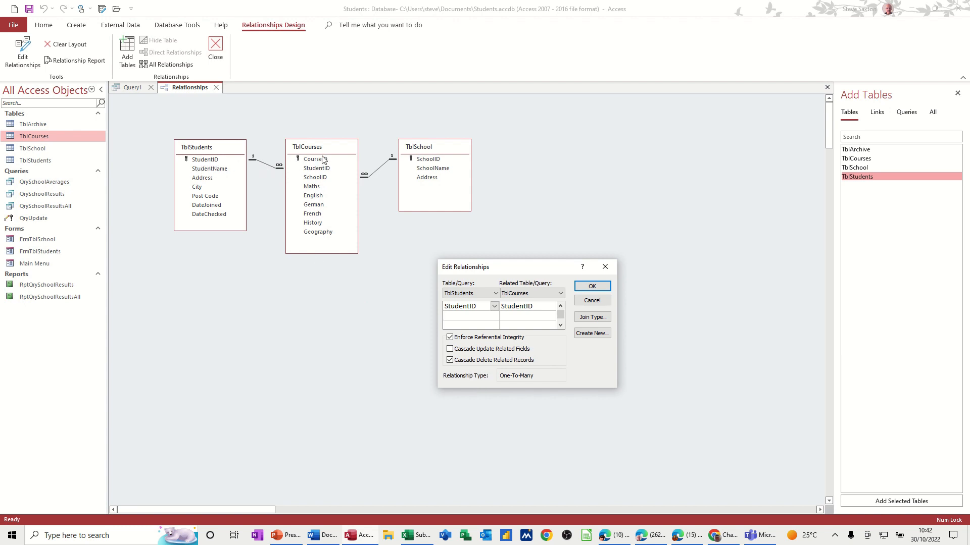
{"action": "mouse_move", "coordinate": [325, 211]}
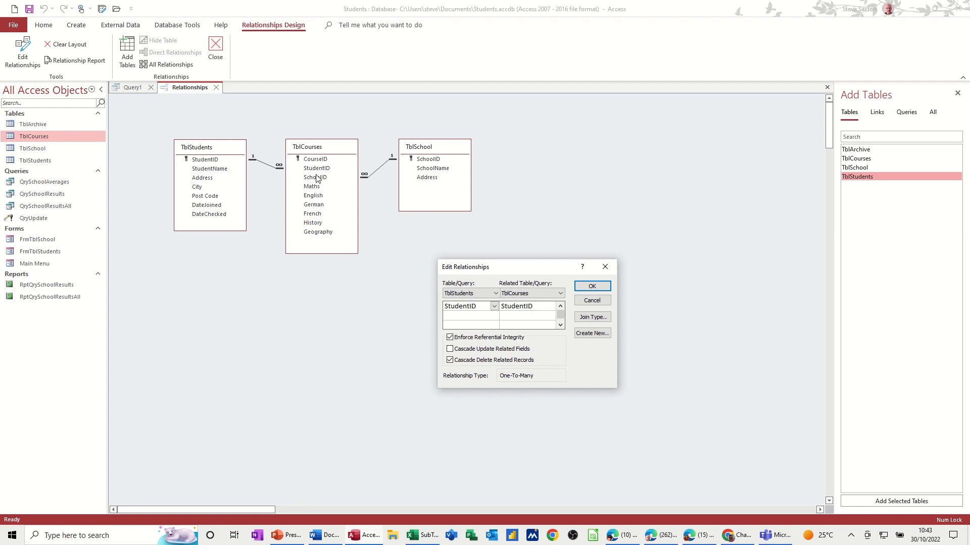
{"action": "mouse_move", "coordinate": [294, 174]}
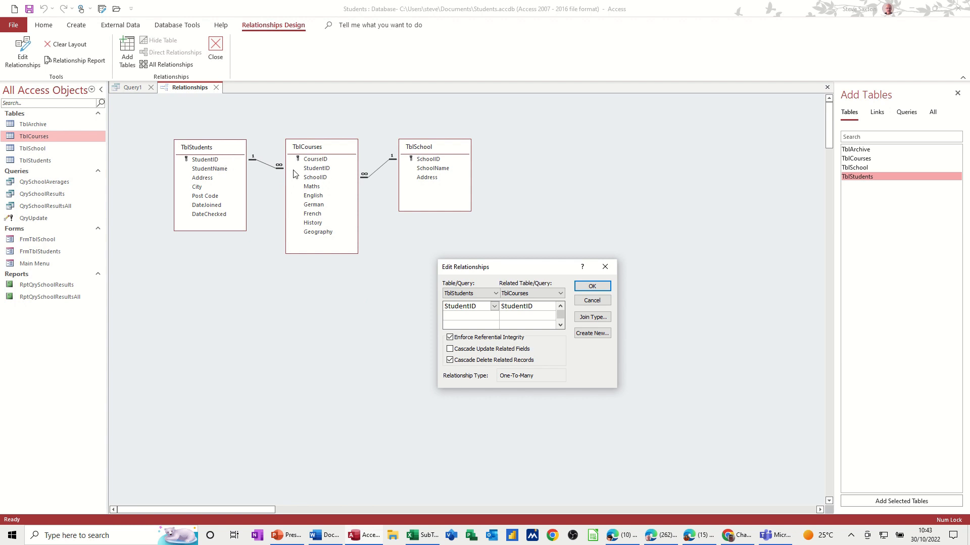
{"action": "mouse_move", "coordinate": [118, 135]}
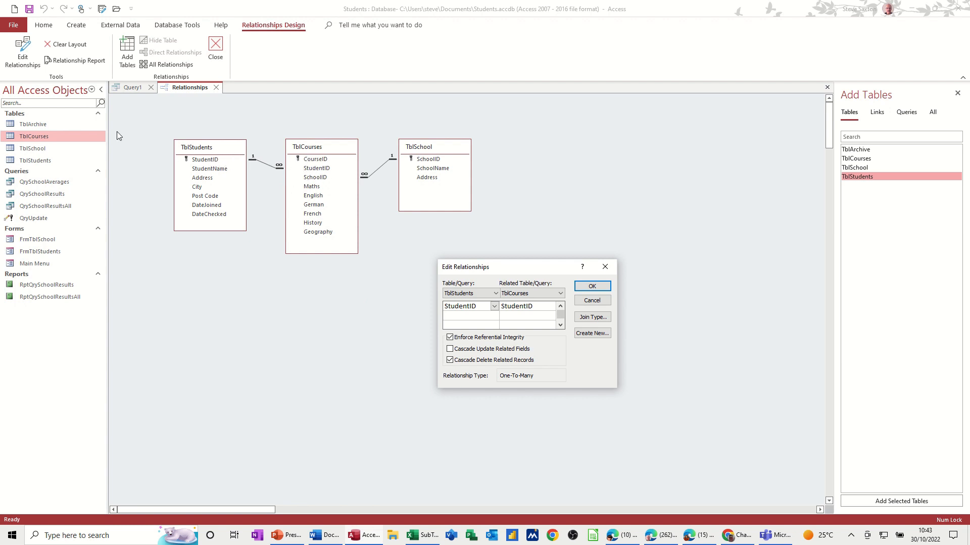
{"action": "mouse_move", "coordinate": [221, 211]}
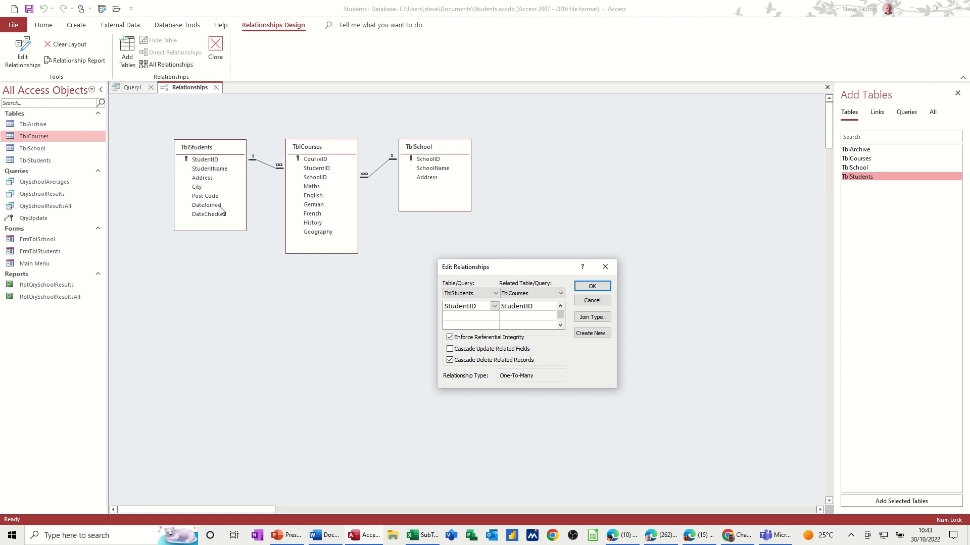
{"action": "mouse_move", "coordinate": [276, 167]}
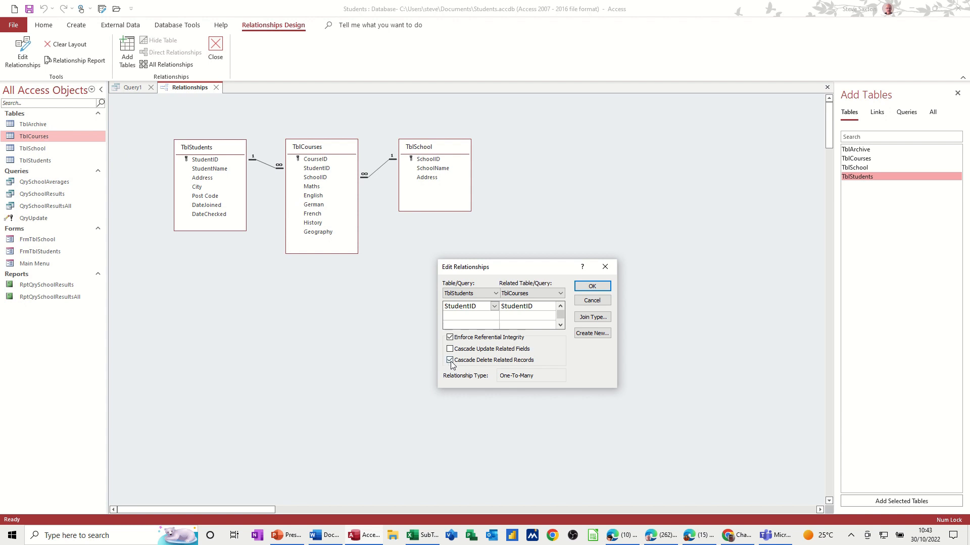
{"action": "left_click", "coordinate": [590, 286]}
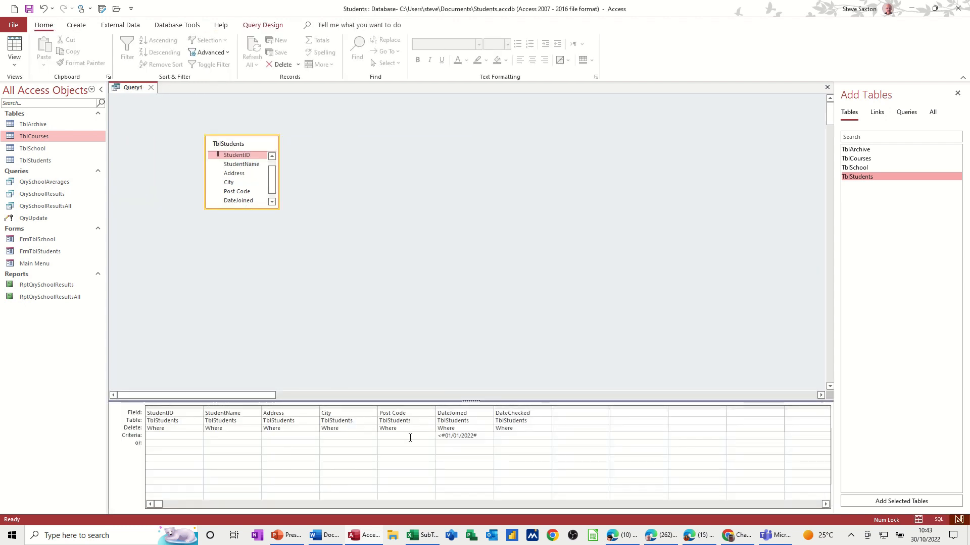
{"action": "mouse_move", "coordinate": [170, 193]}
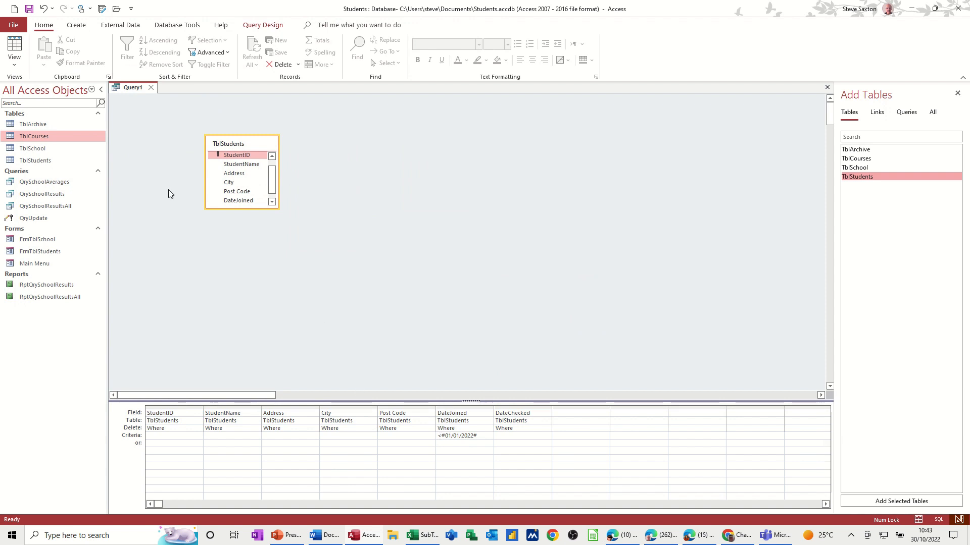
Run the delete query and accept deleting the 2 pre-2022 student rows.
{"action": "left_click", "coordinate": [262, 25]}
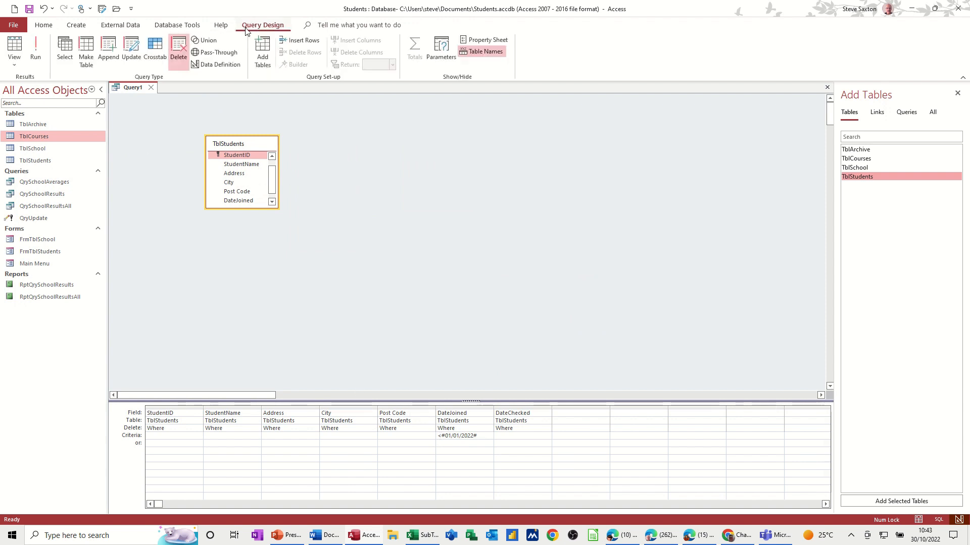
{"action": "left_click", "coordinate": [35, 49]}
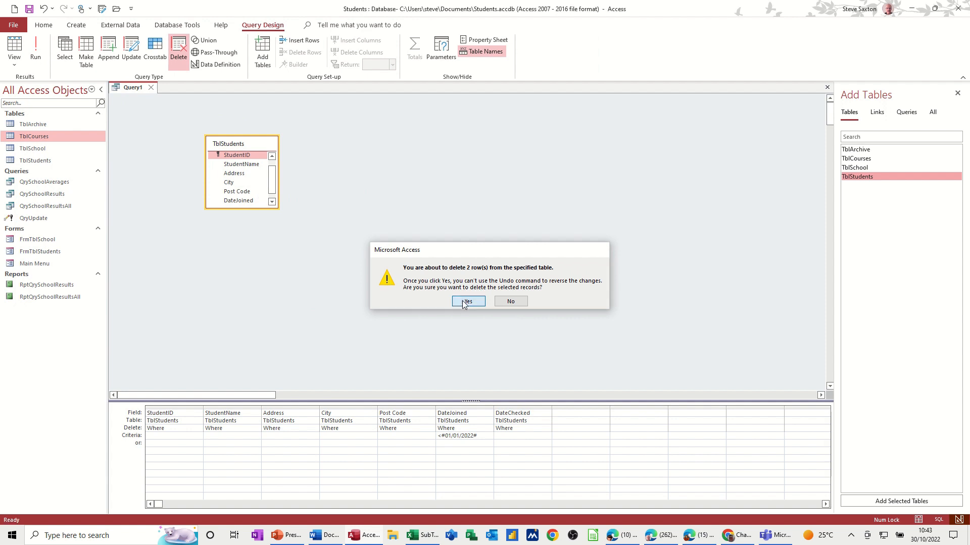
{"action": "left_click", "coordinate": [467, 301]}
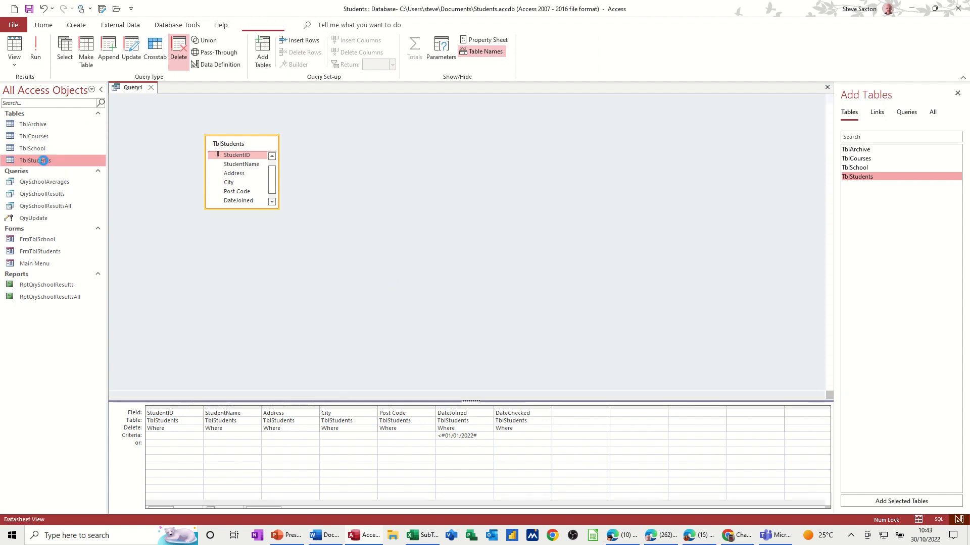
{"action": "double_click", "coordinate": [35, 160]}
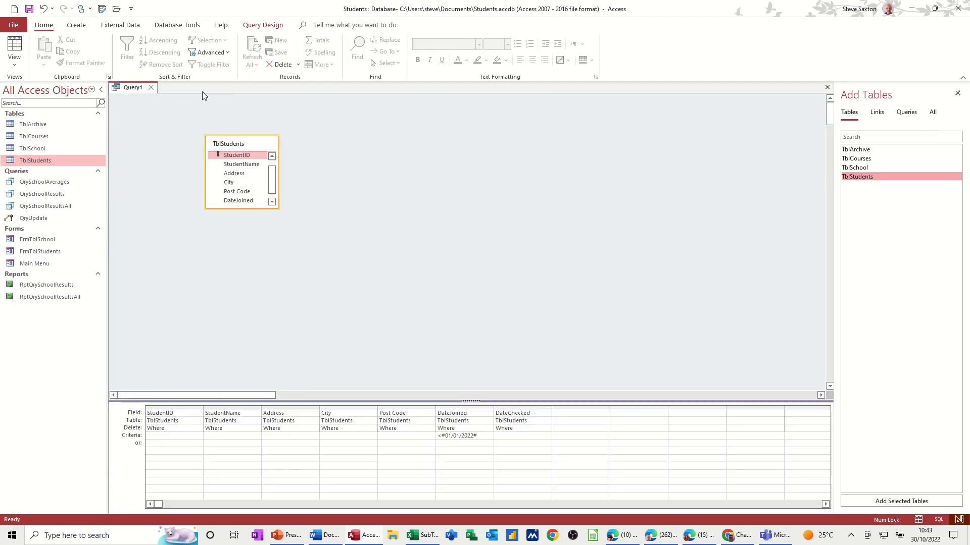
{"action": "double_click", "coordinate": [33, 123]}
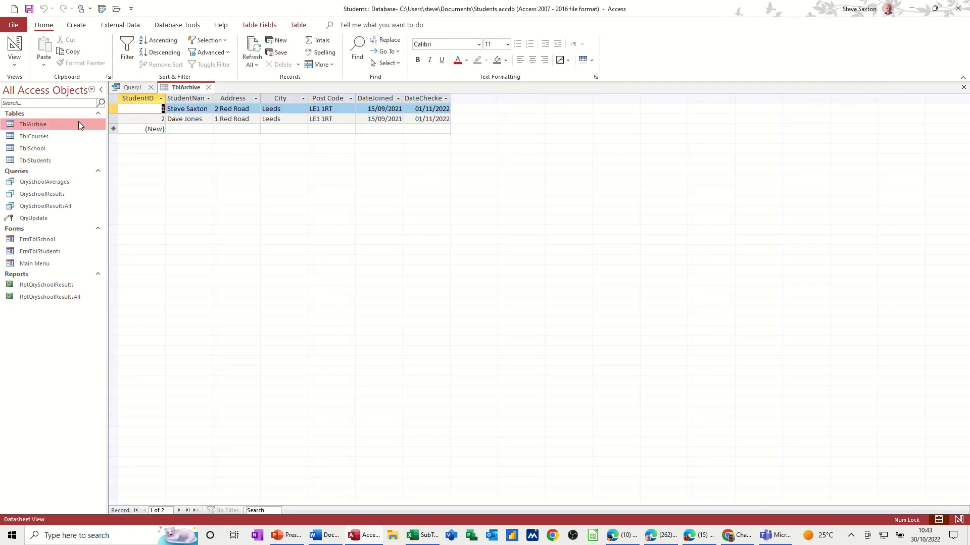
{"action": "mouse_move", "coordinate": [343, 127]}
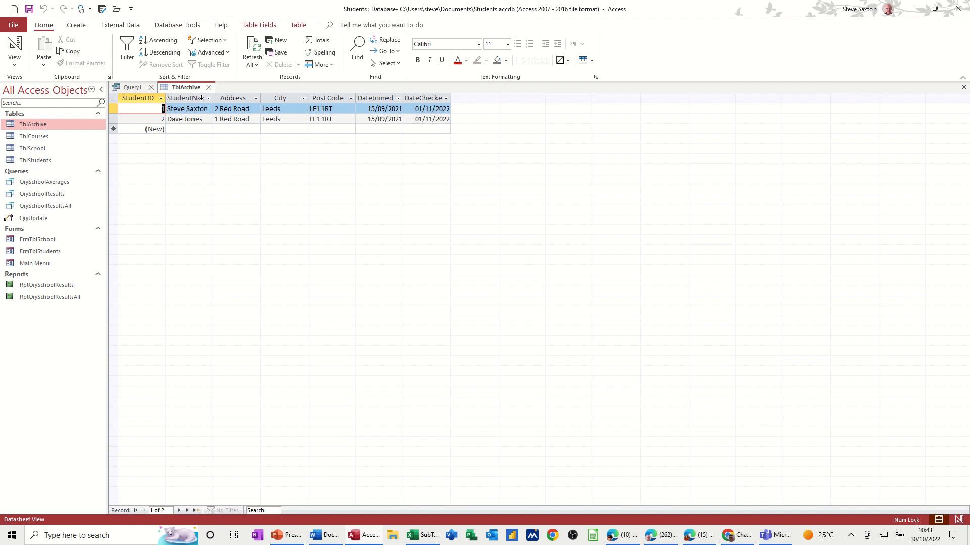
{"action": "left_click", "coordinate": [133, 87]}
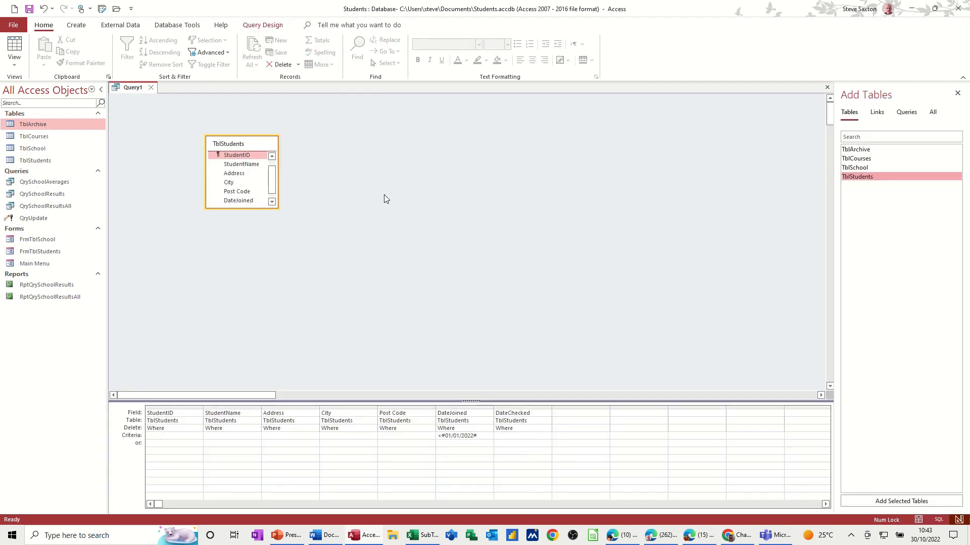